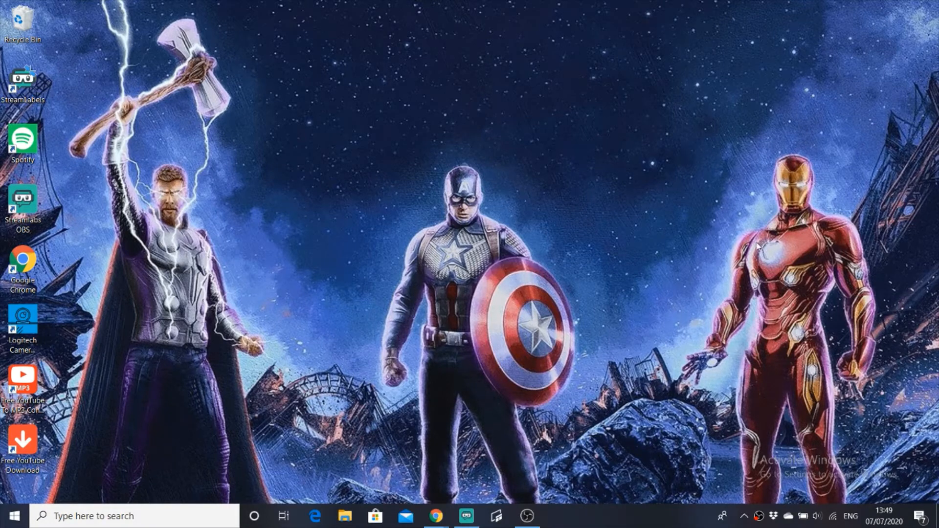
Launch Streamlabs OBS and bring up the Add Source catalogue, closing and reopening it once
{"action": "left_click", "coordinate": [467, 515]}
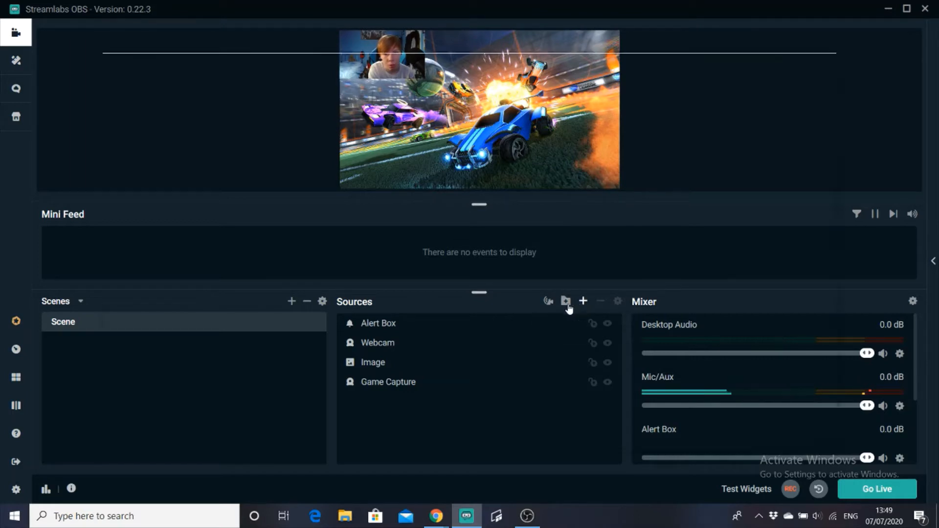
{"action": "left_click", "coordinate": [566, 302]}
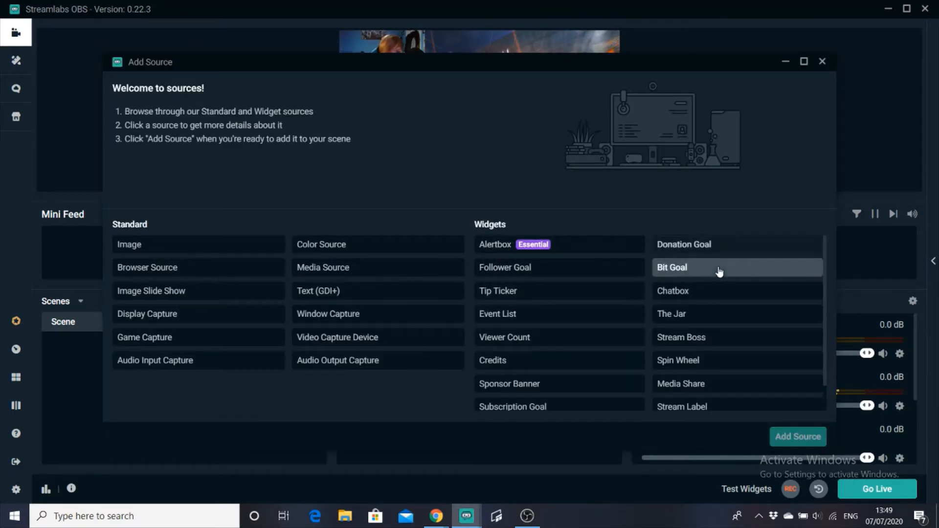
{"action": "left_click", "coordinate": [821, 61]}
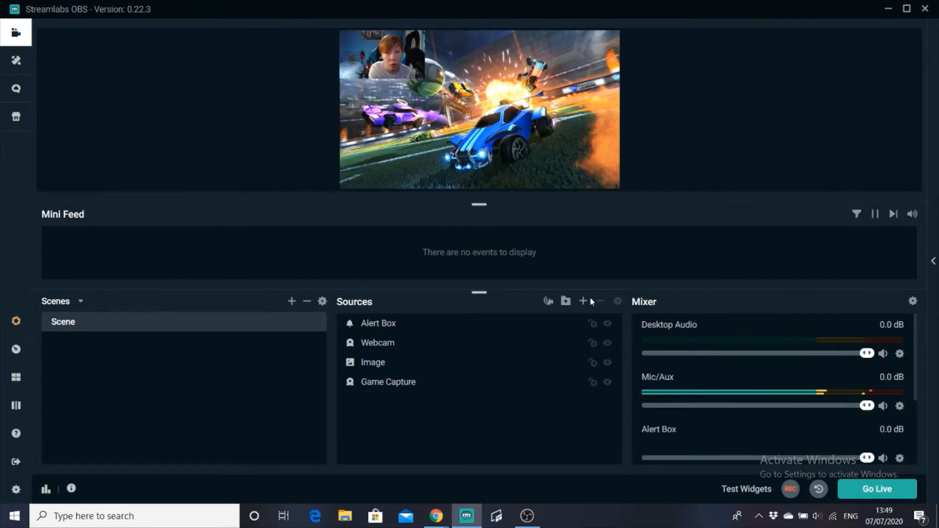
{"action": "mouse_move", "coordinate": [583, 301]}
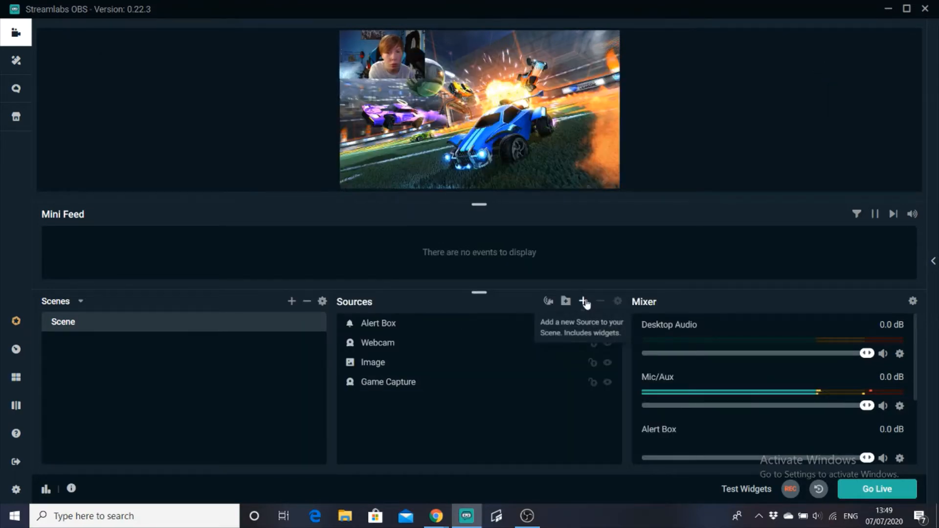
{"action": "left_click", "coordinate": [585, 302]}
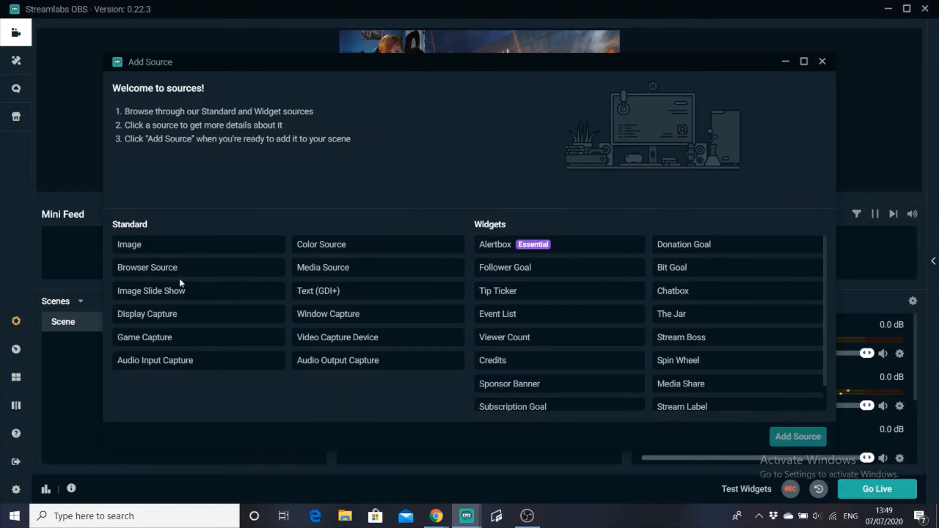
{"action": "mouse_move", "coordinate": [558, 267]}
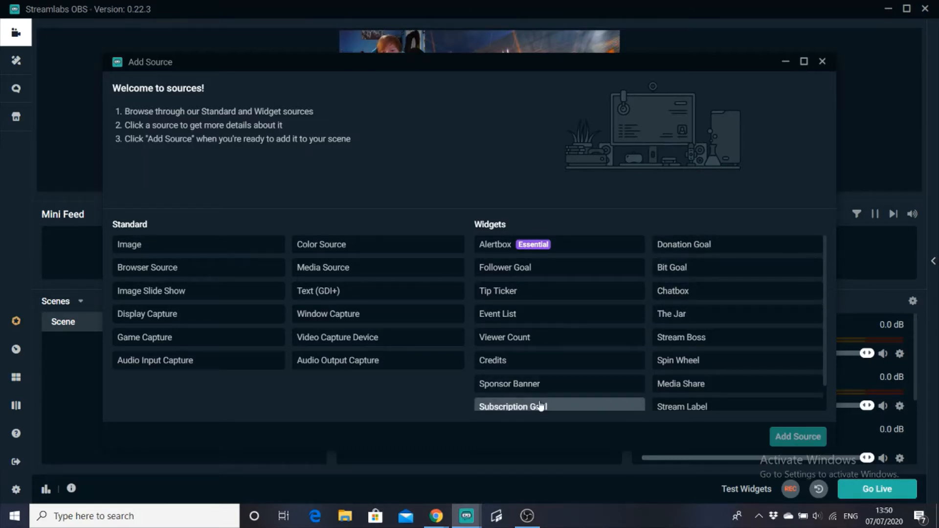
{"action": "mouse_move", "coordinate": [610, 268]}
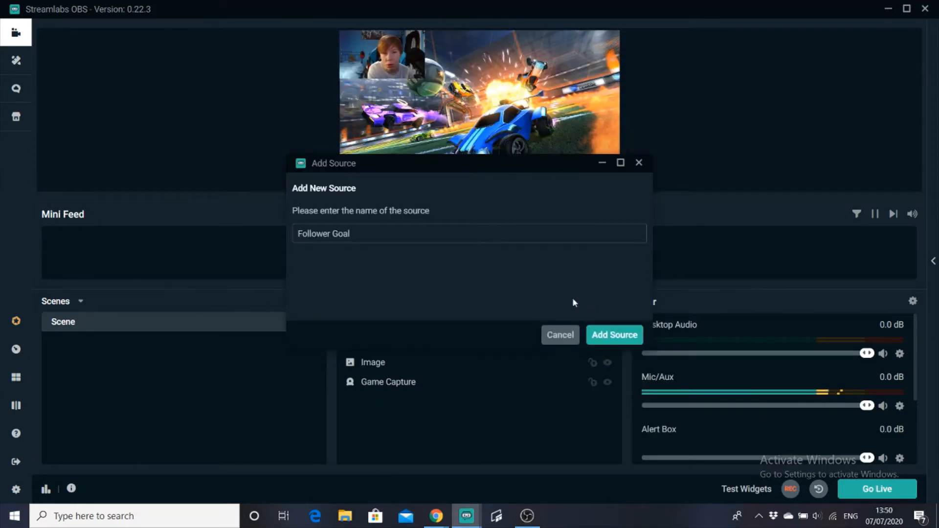
Add the Follower Goal source and enter 'Follower Goal' as its title
{"action": "left_click", "coordinate": [614, 334]}
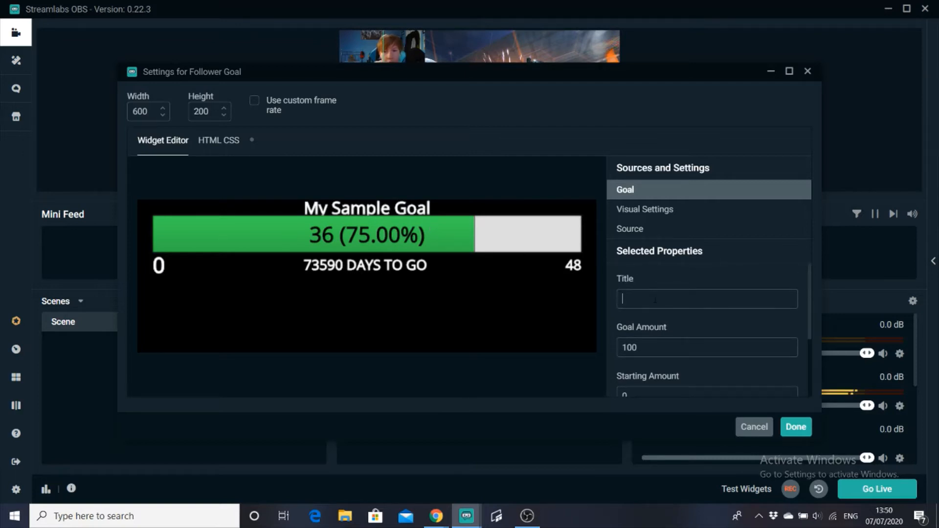
{"action": "type", "text": "F"}
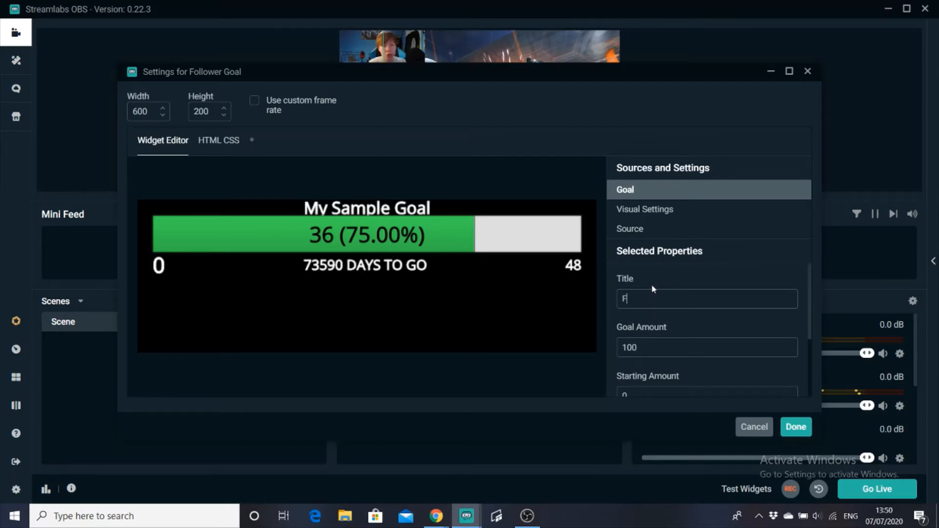
{"action": "type", "text": "ollower Go"}
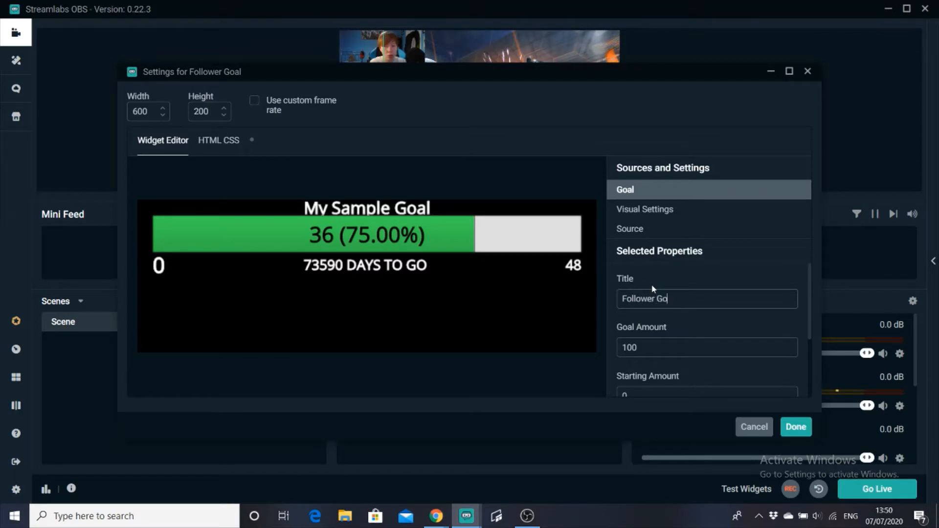
{"action": "type", "text": "al"}
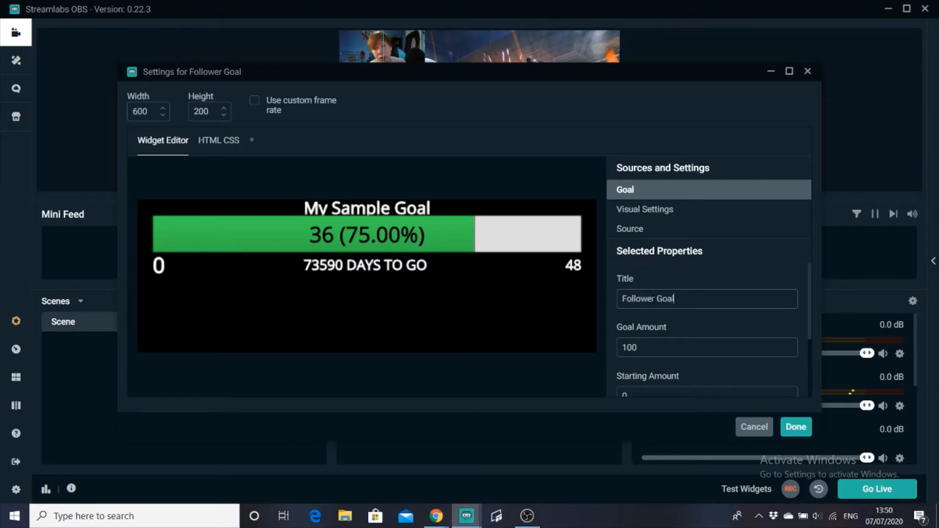
{"action": "scroll", "scroll_direction": "down", "scroll_amount": 3}
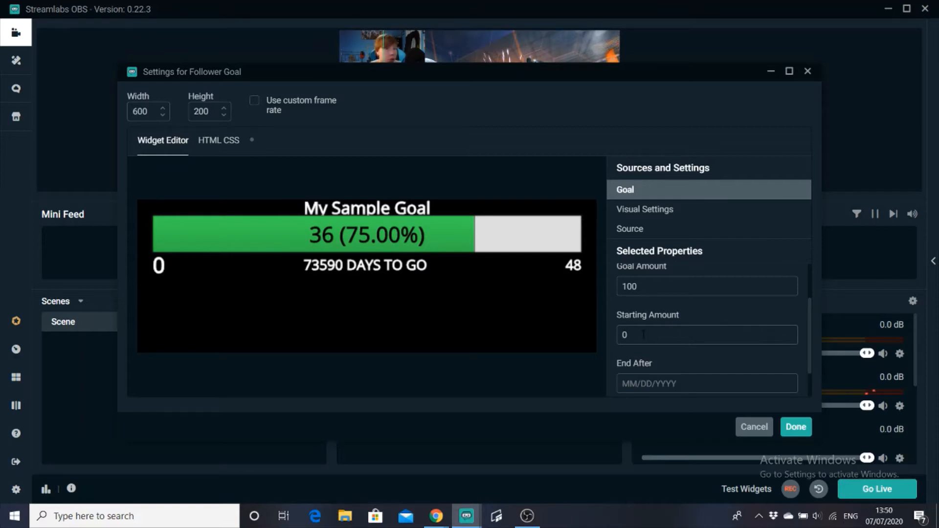
Set the goal's starting amount to 1 and its end date to 07/07/2020
{"action": "left_click", "coordinate": [707, 334]}
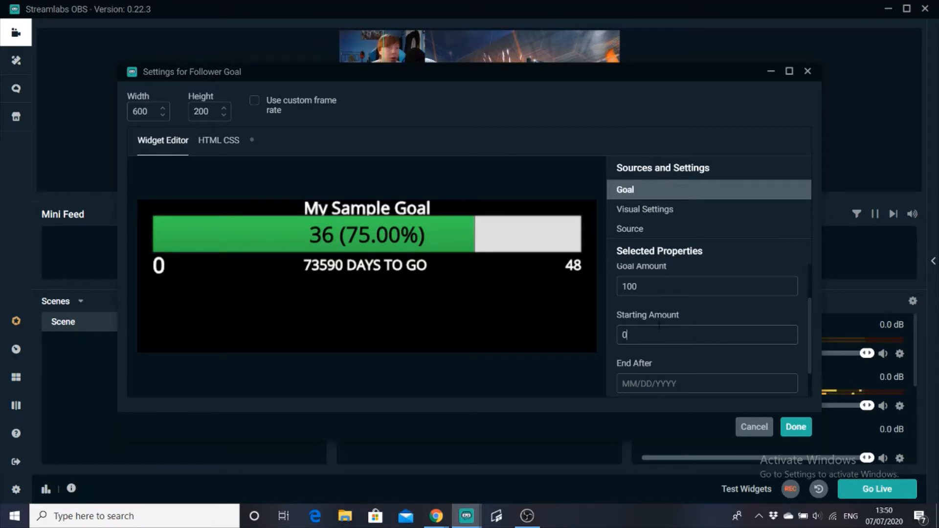
{"action": "mouse_move", "coordinate": [653, 307]}
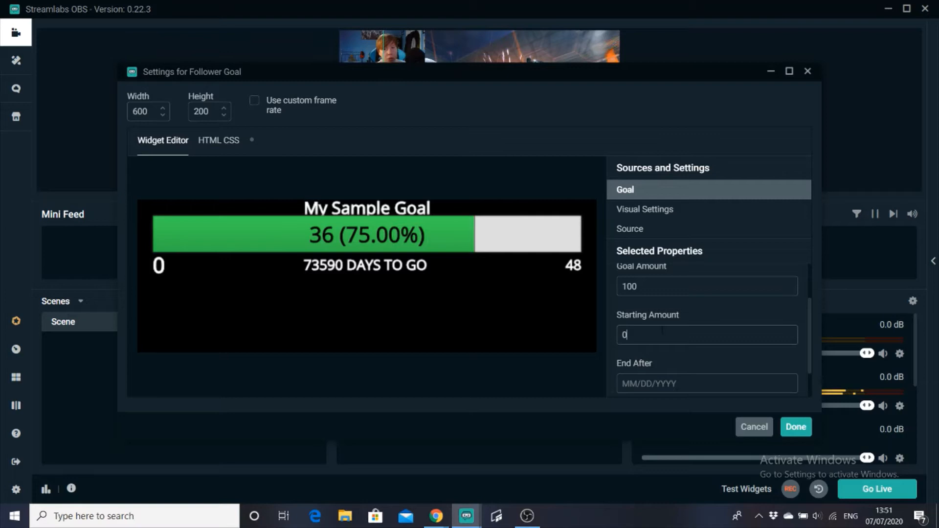
{"action": "type", "text": "1"}
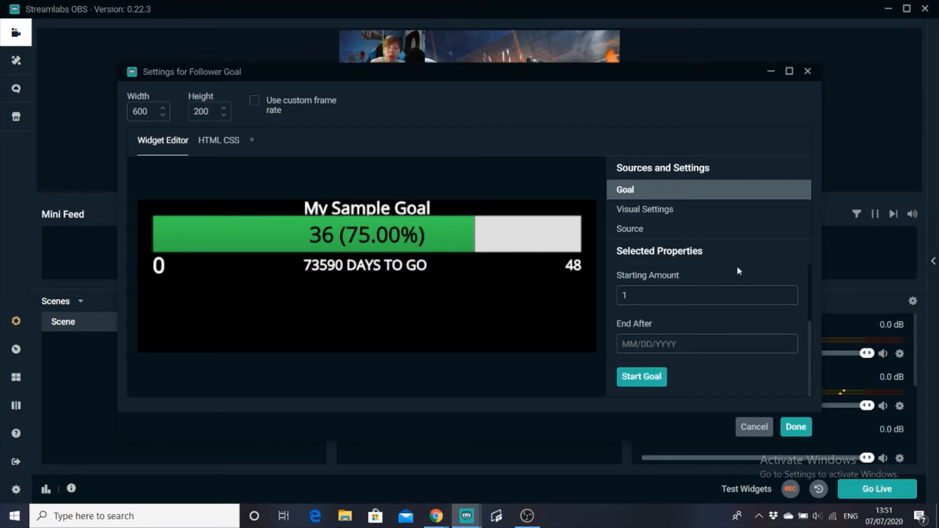
{"action": "type", "text": "08/"}
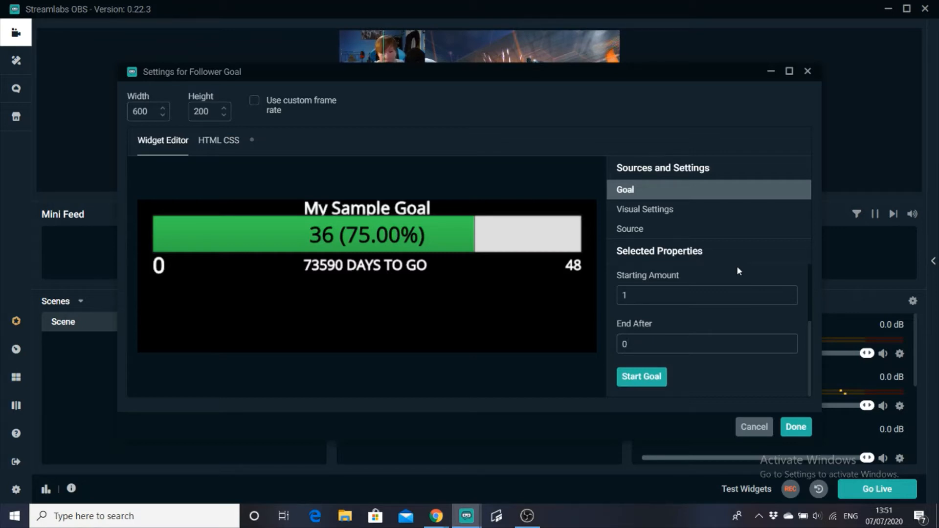
{"action": "type", "text": "07/07"}
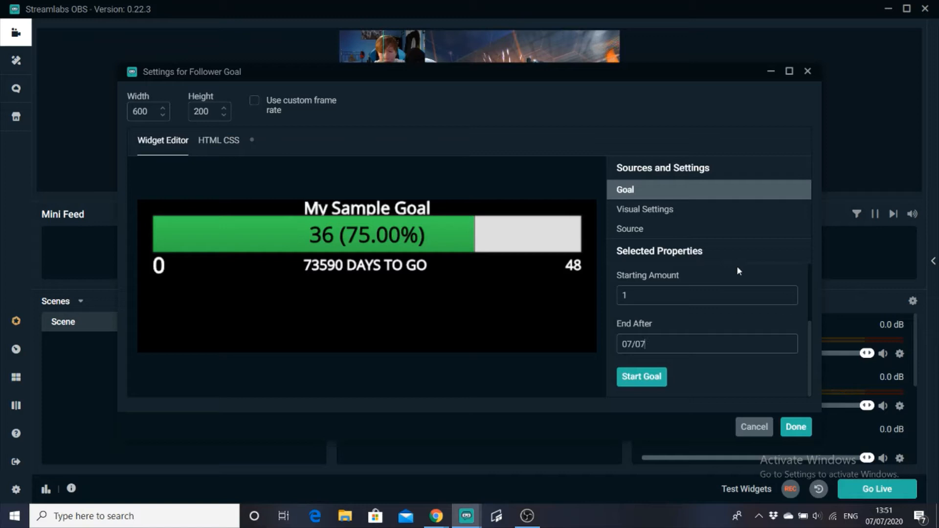
{"action": "type", "text": "/2020"}
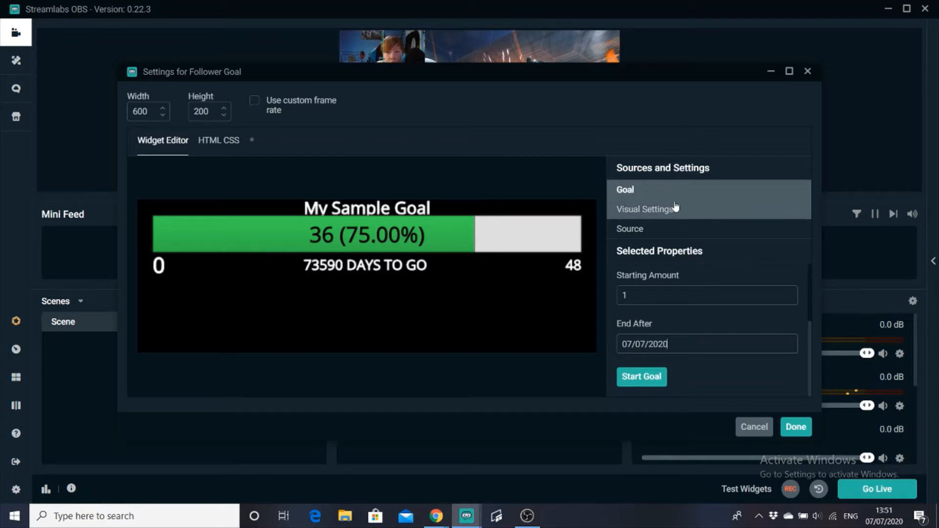
Pick a new goal bar colour and adjust the bar's thickness in Visual Settings
{"action": "left_click", "coordinate": [646, 209]}
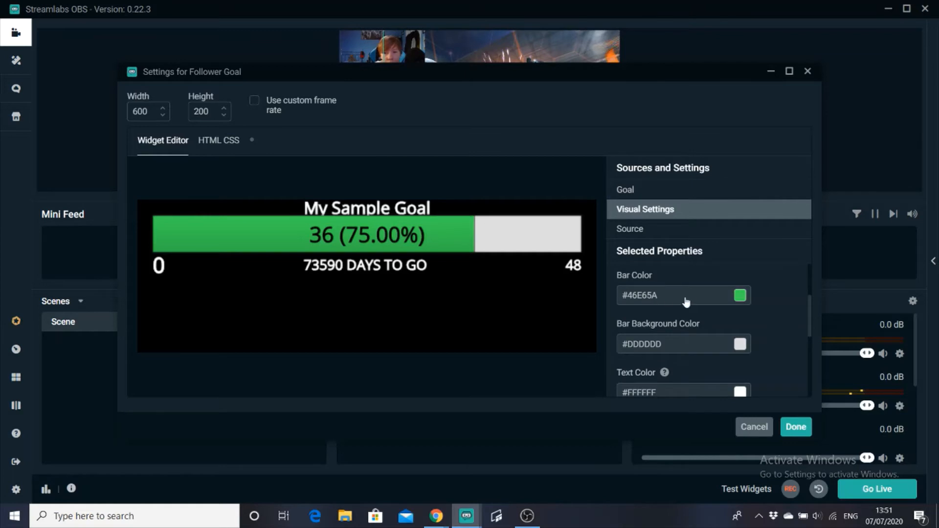
{"action": "left_click", "coordinate": [740, 295]}
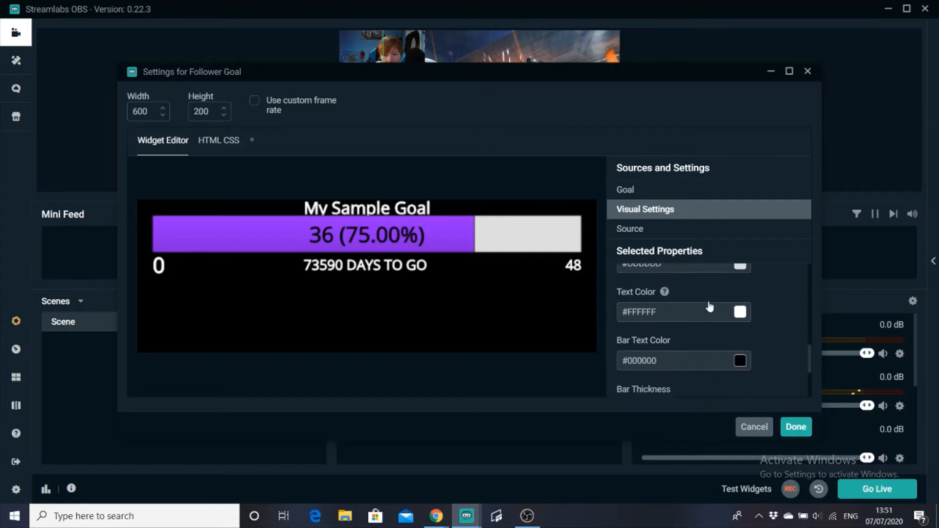
{"action": "scroll", "scroll_direction": "down", "scroll_amount": 3}
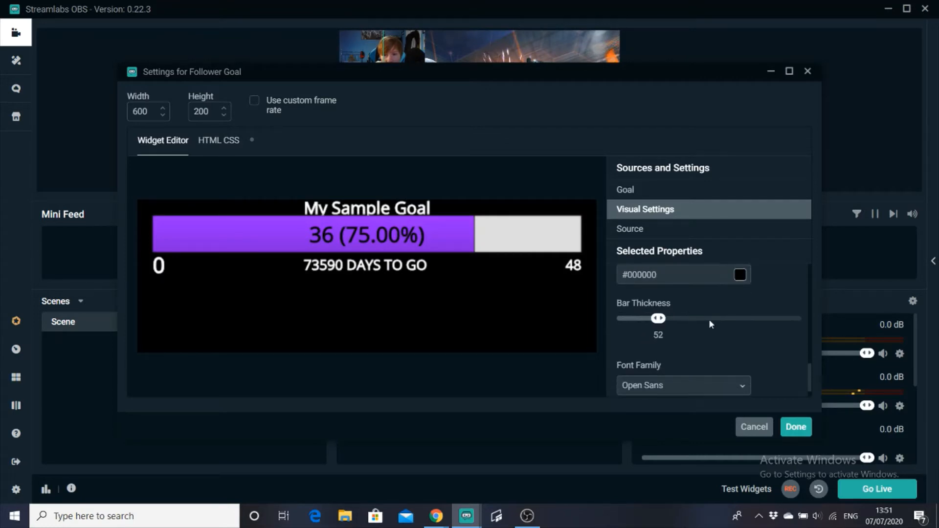
{"action": "left_click_drag", "start_coordinate": [659, 318], "coordinate": [677, 318]}
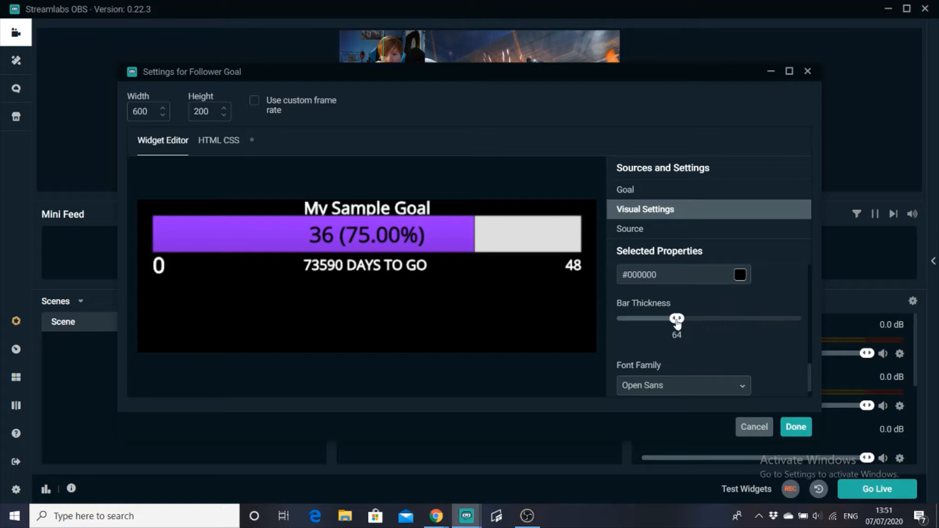
{"action": "left_click_drag", "start_coordinate": [677, 318], "coordinate": [654, 318]}
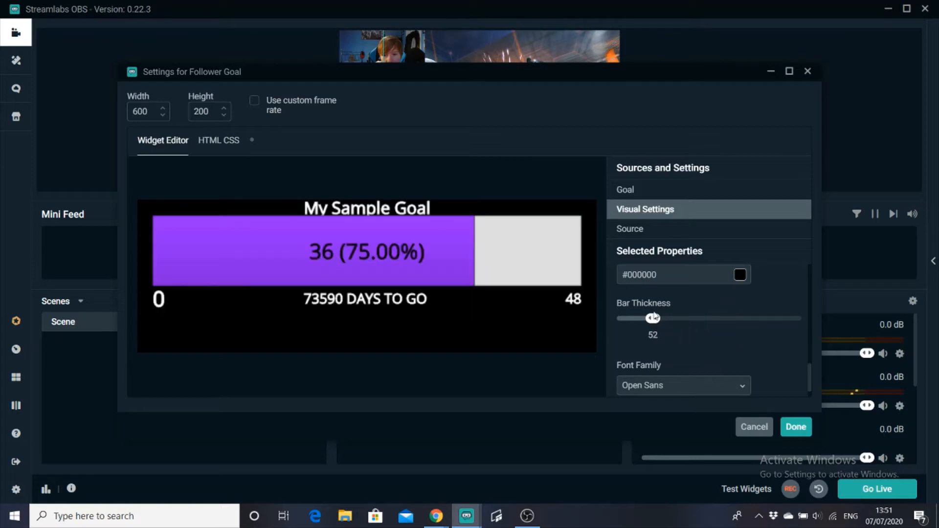
{"action": "left_click_drag", "start_coordinate": [656, 318], "coordinate": [646, 318]}
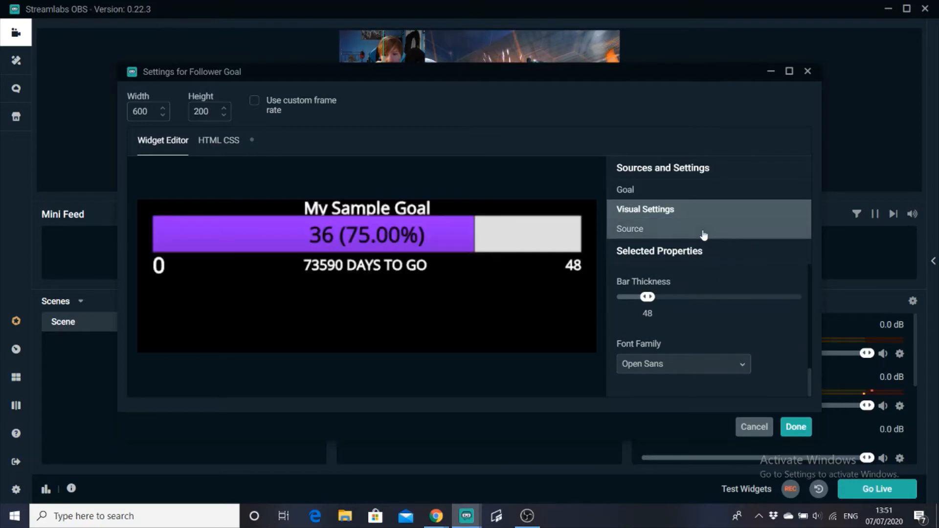
Go through the widget's source settings and close them
{"action": "left_click", "coordinate": [629, 229]}
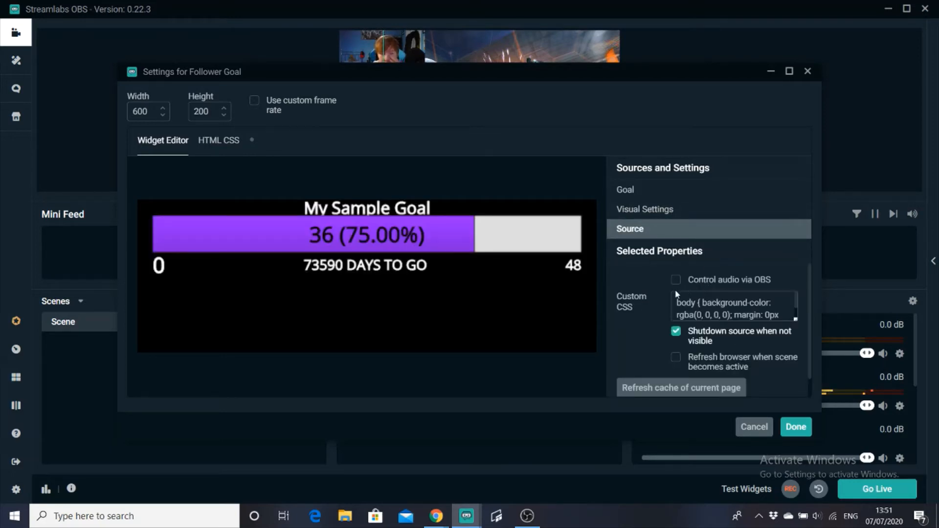
{"action": "scroll", "scroll_direction": "down", "scroll_amount": 3}
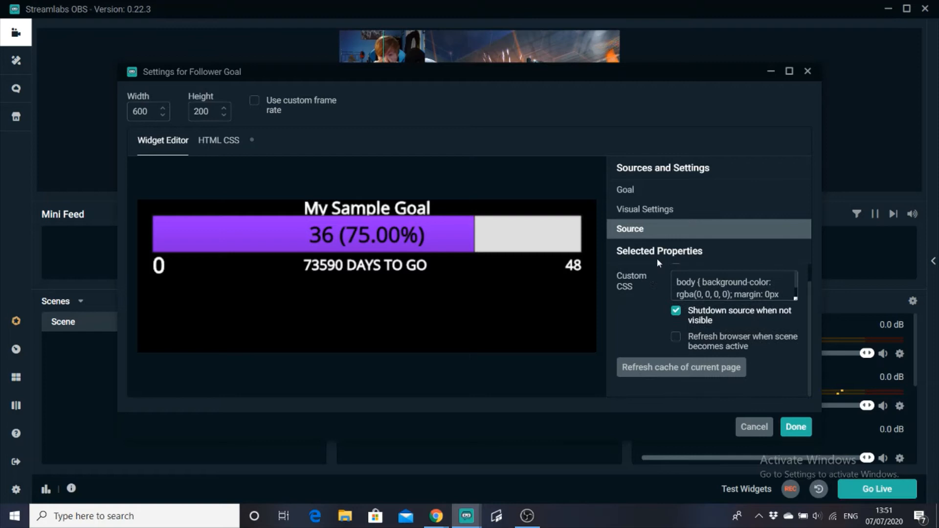
{"action": "left_click", "coordinate": [795, 426]}
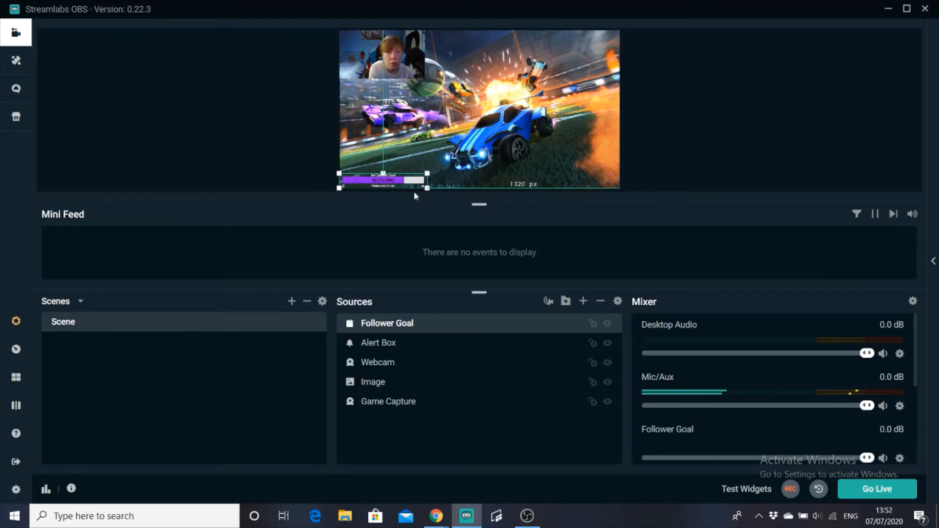
Enlarge the Follower Goal widget and switch its goal bar layout to Condensed
{"action": "left_click_drag", "start_coordinate": [427, 175], "coordinate": [458, 168]}
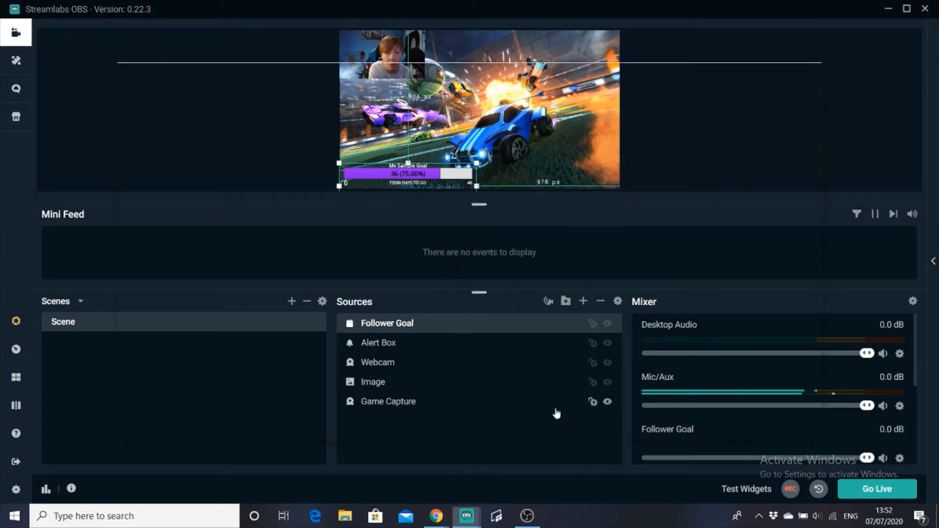
{"action": "double_click", "coordinate": [387, 323]}
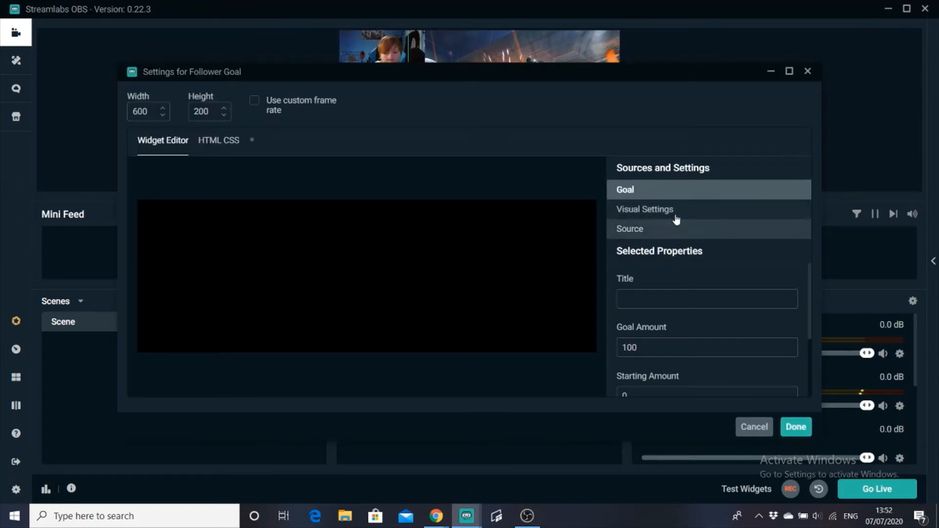
{"action": "left_click", "coordinate": [645, 209]}
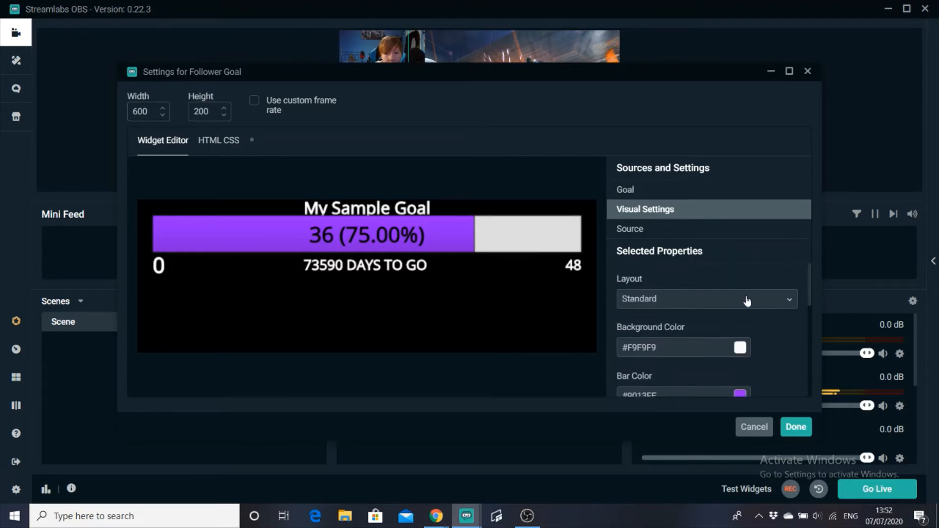
{"action": "left_click", "coordinate": [707, 299]}
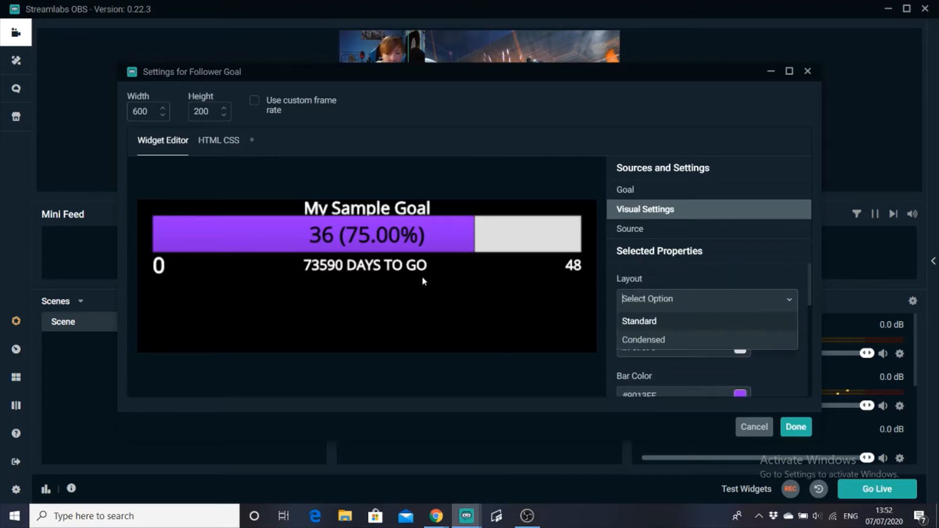
{"action": "mouse_move", "coordinate": [729, 332]}
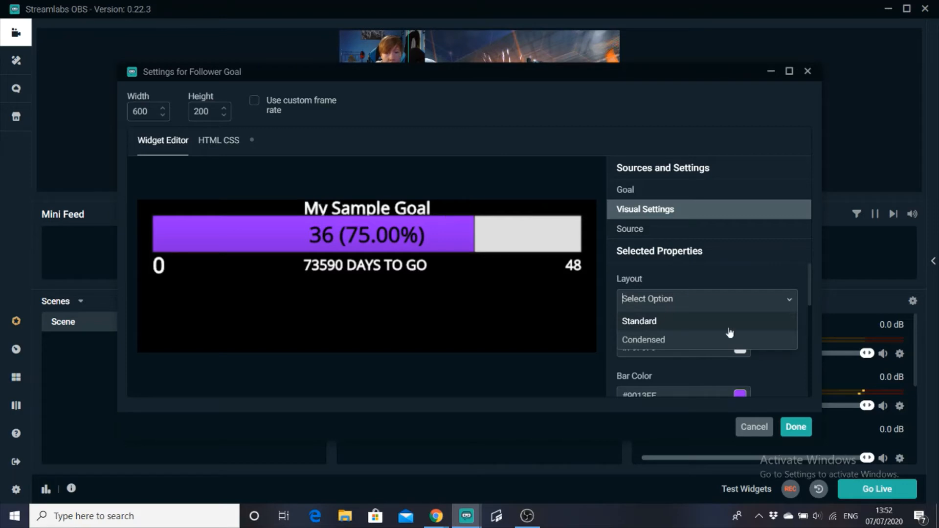
{"action": "left_click", "coordinate": [643, 339]}
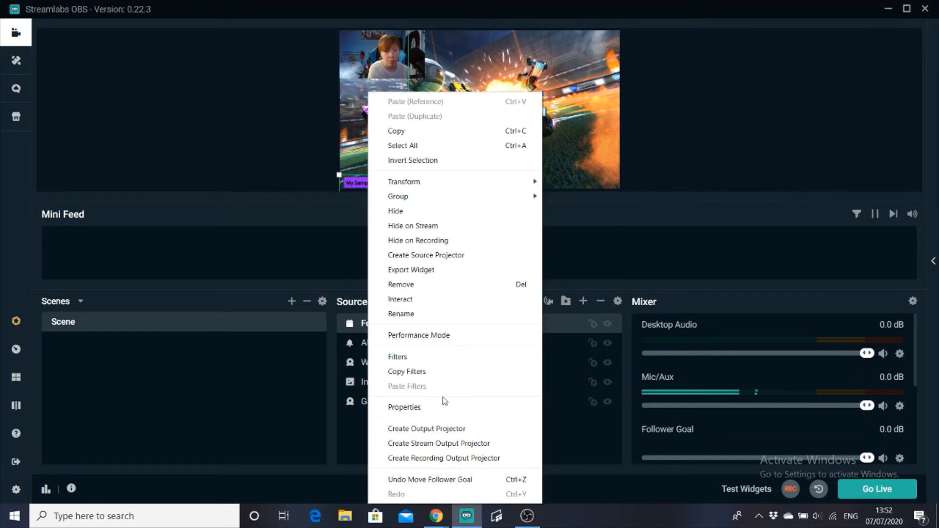
Remove the Follower Goal source and confirm the removal
{"action": "left_click", "coordinate": [401, 284]}
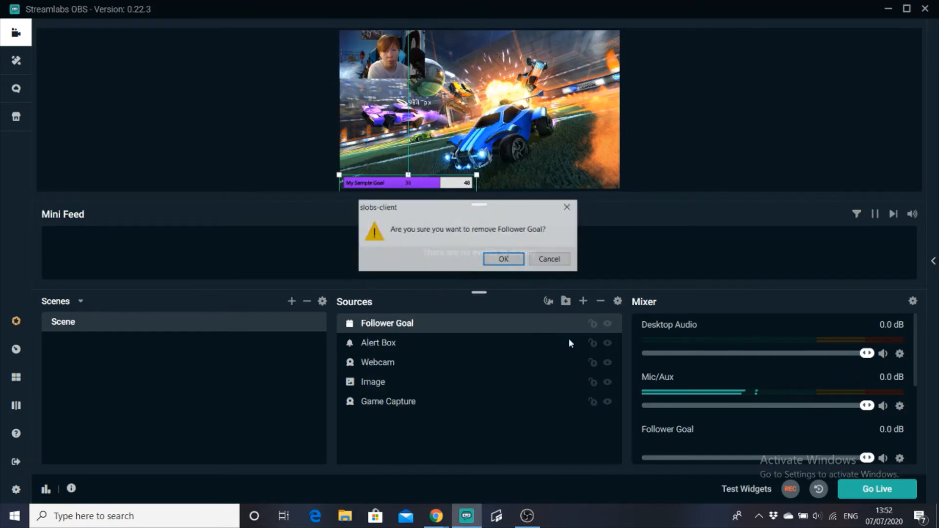
{"action": "left_click", "coordinate": [502, 259]}
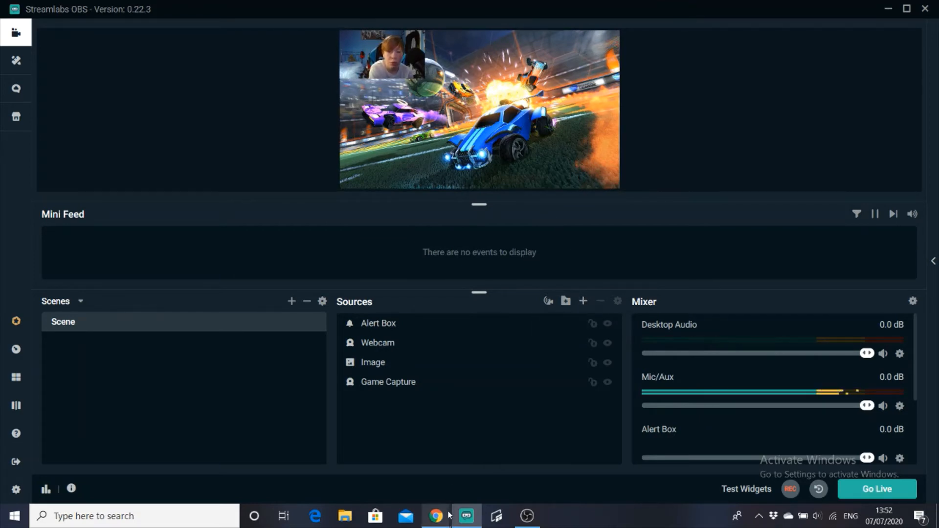
View the Stream Labels page under All Widgets in the dashboard, then minimize Chrome
{"action": "left_click", "coordinate": [435, 515]}
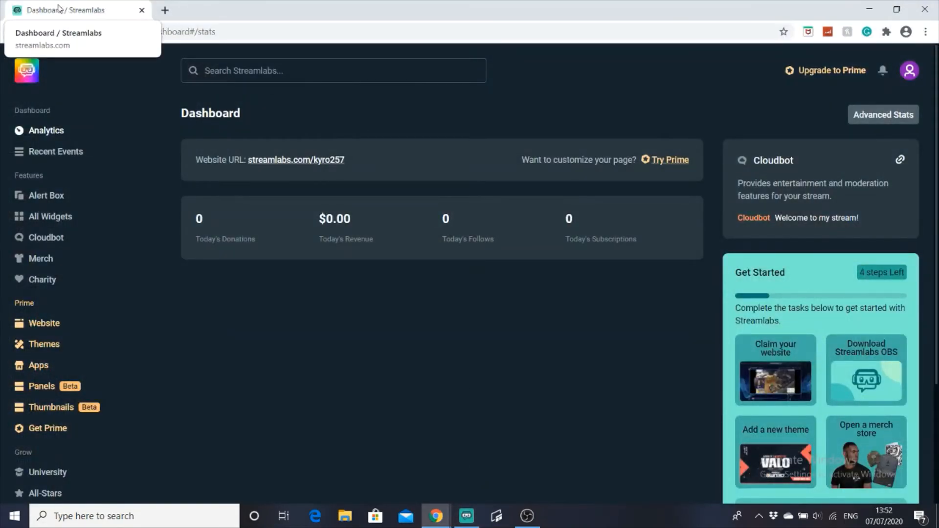
{"action": "mouse_move", "coordinate": [596, 79]}
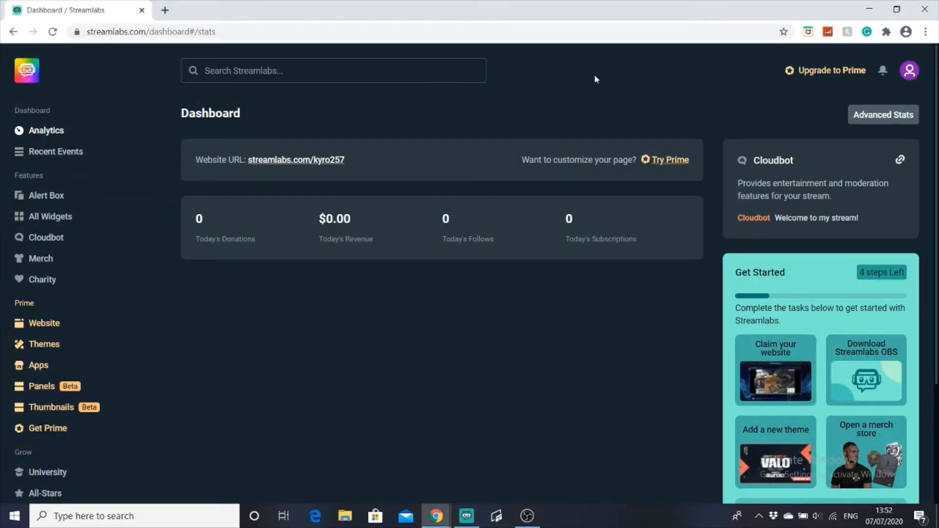
{"action": "left_click", "coordinate": [50, 217]}
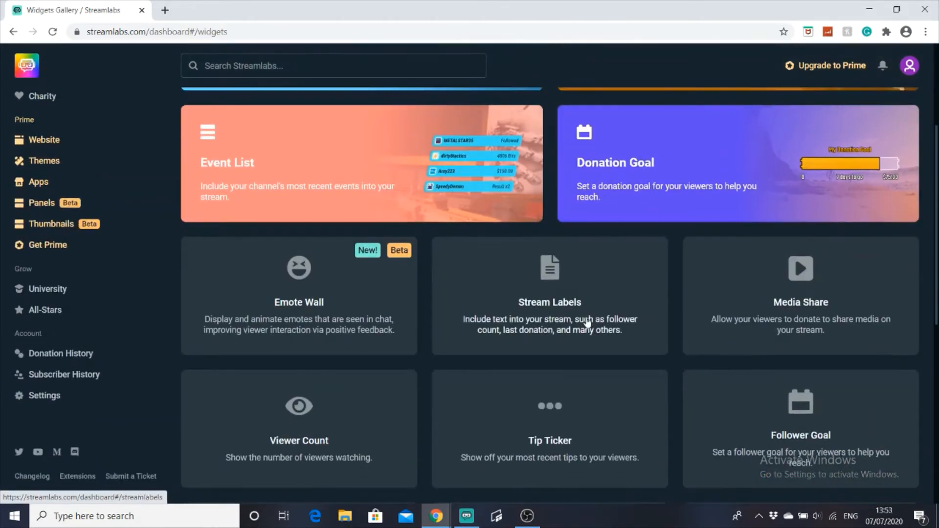
{"action": "left_click", "coordinate": [549, 302]}
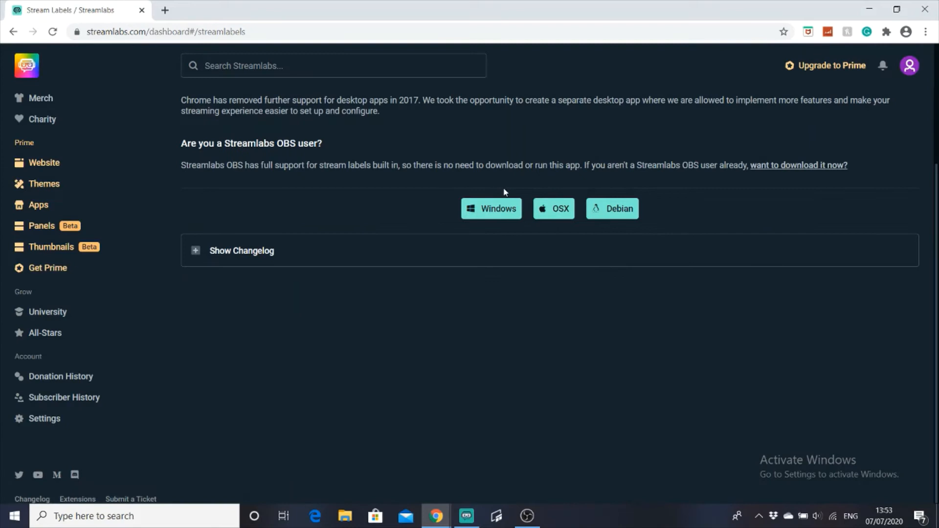
{"action": "mouse_move", "coordinate": [869, 9]}
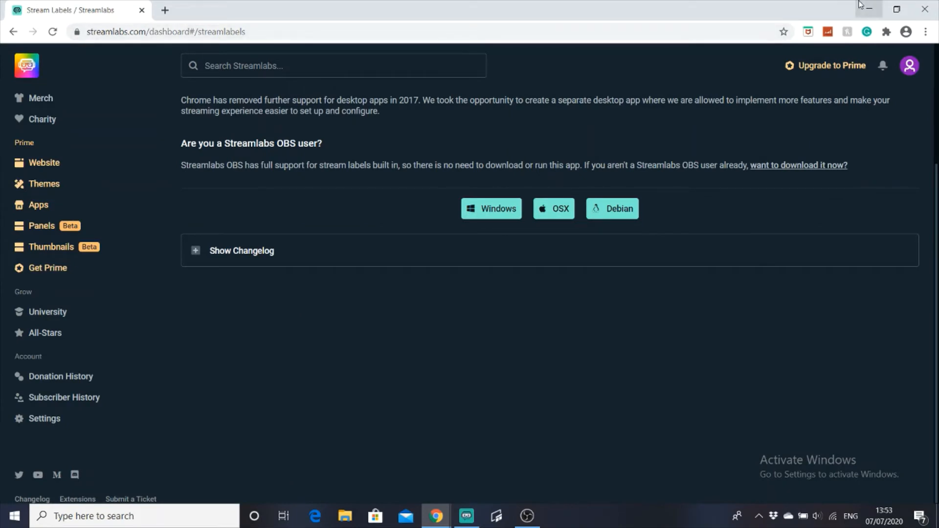
{"action": "left_click", "coordinate": [466, 515]}
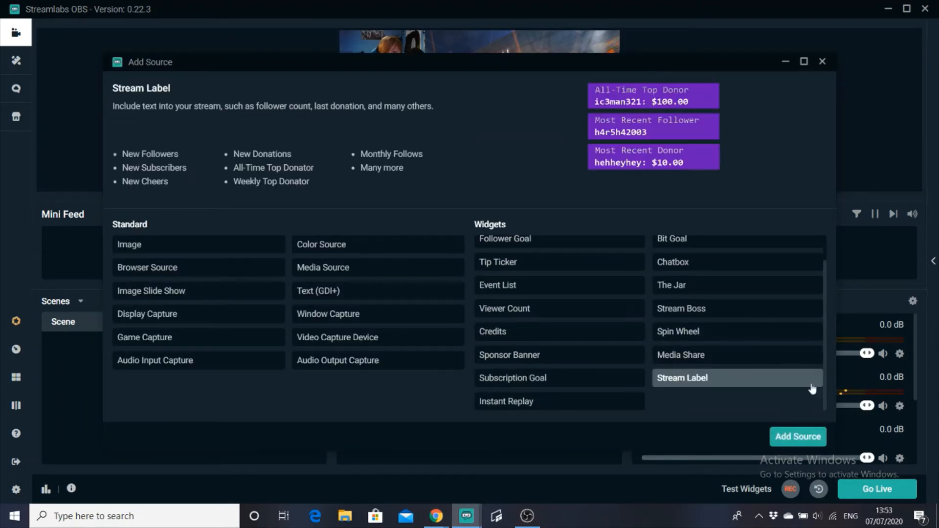
Add a Stream Label source, keeping the default name Stream Label
{"action": "left_click", "coordinate": [797, 437]}
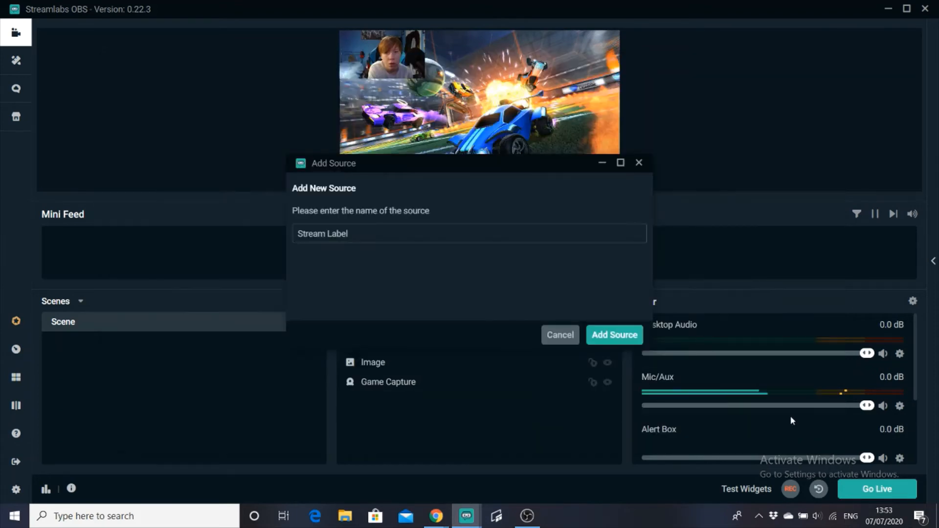
{"action": "left_click", "coordinate": [614, 335]}
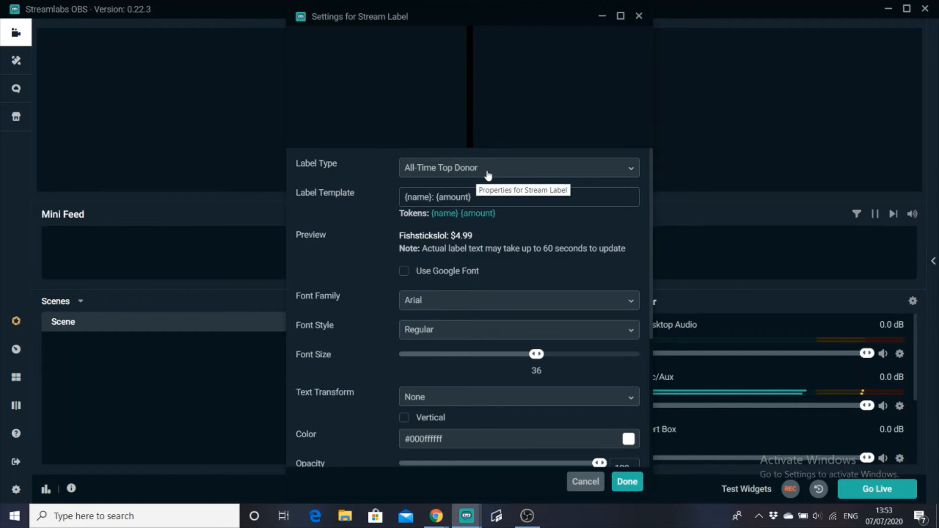
Scroll the Label Type list through the donor, donation and sub gifter options
{"action": "left_click", "coordinate": [517, 168]}
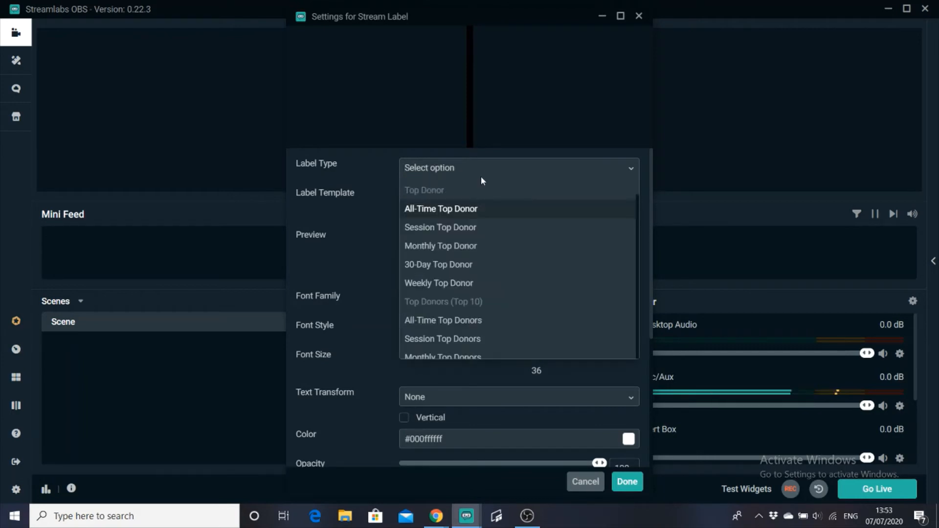
{"action": "mouse_move", "coordinate": [456, 290]}
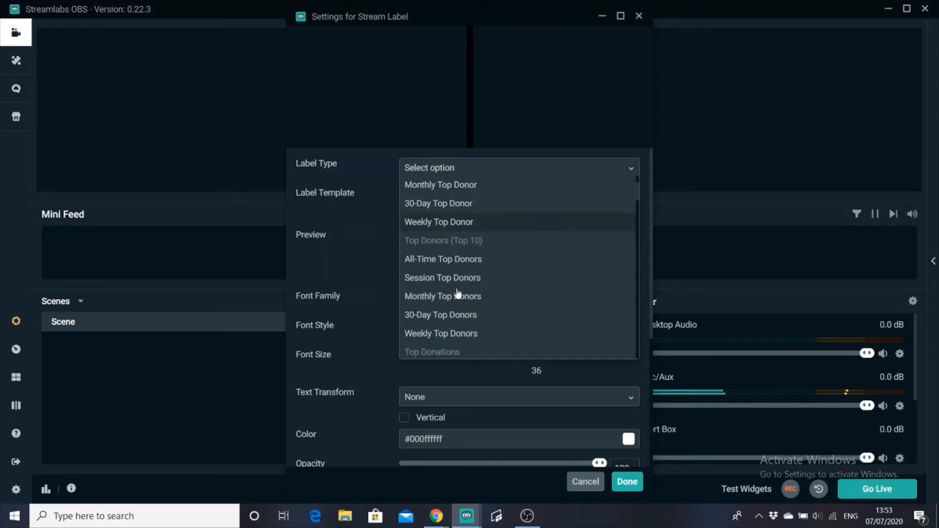
{"action": "scroll", "scroll_direction": "down", "scroll_amount": 3}
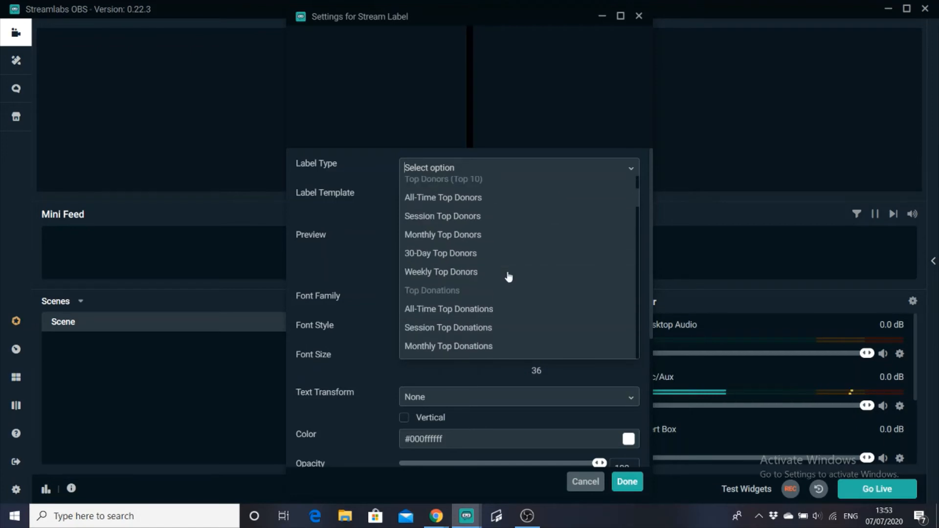
{"action": "mouse_move", "coordinate": [499, 316]}
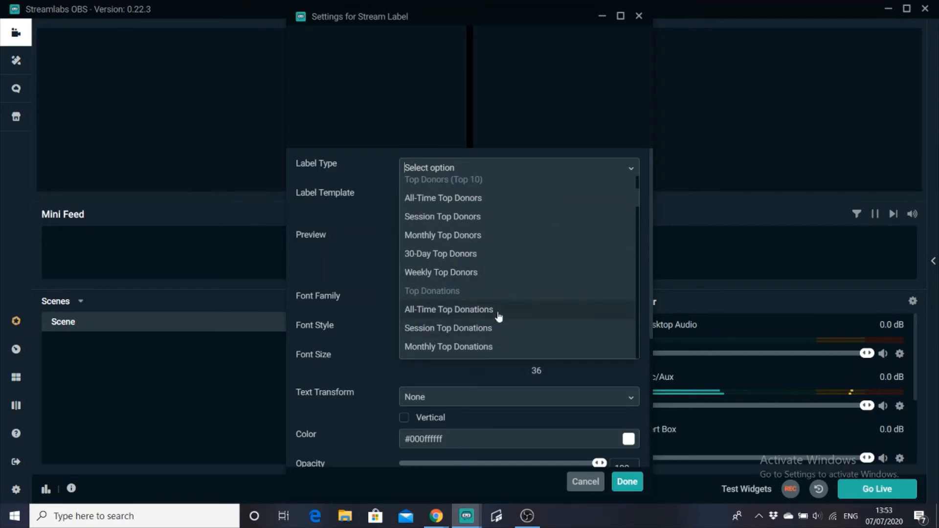
{"action": "scroll", "scroll_direction": "down", "scroll_amount": 3}
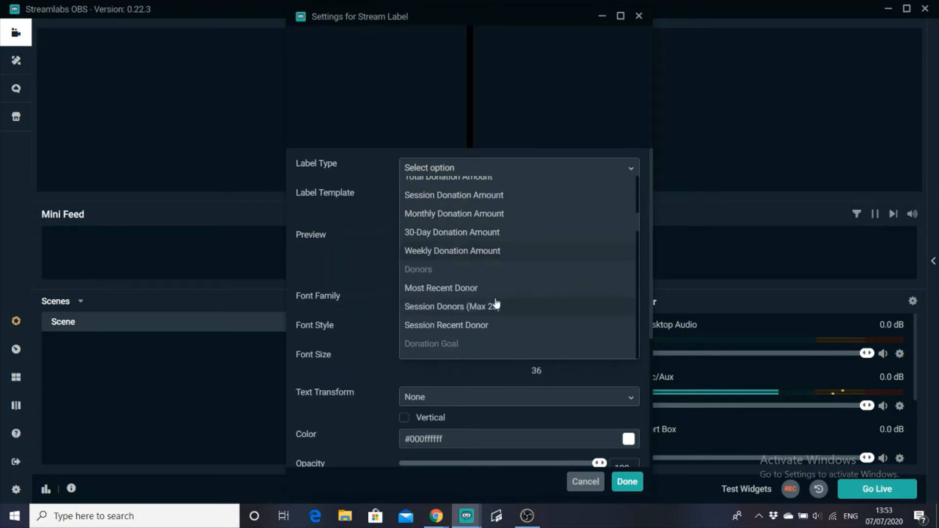
{"action": "scroll", "scroll_direction": "down", "scroll_amount": 3}
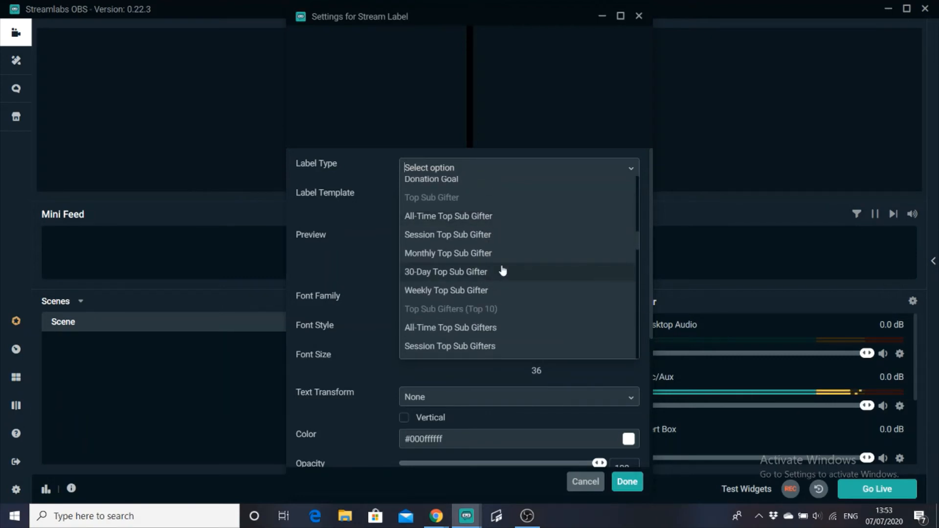
{"action": "scroll", "scroll_direction": "down", "scroll_amount": 3}
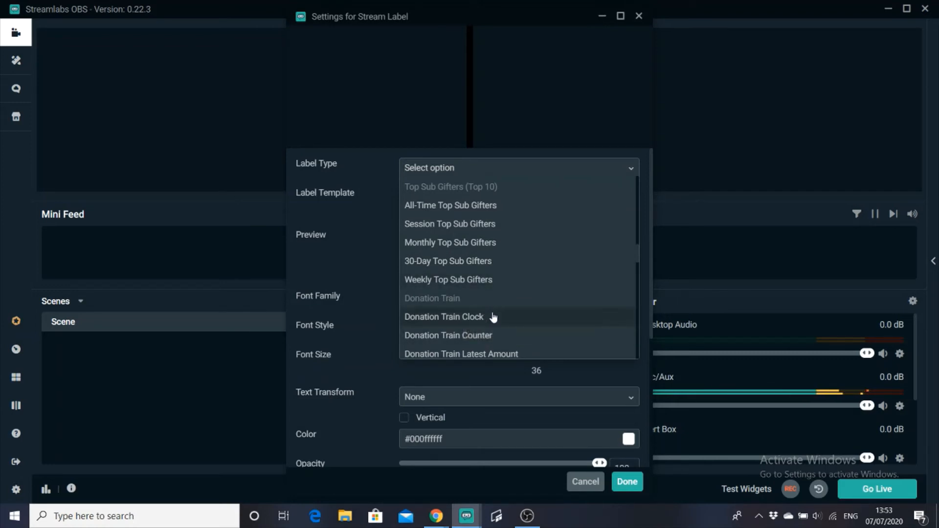
{"action": "mouse_move", "coordinate": [476, 330]}
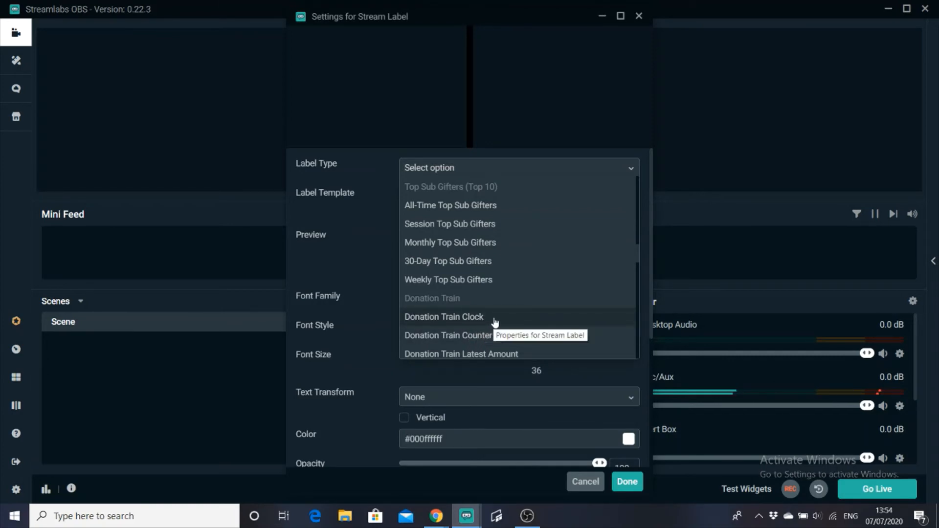
{"action": "mouse_move", "coordinate": [457, 304]}
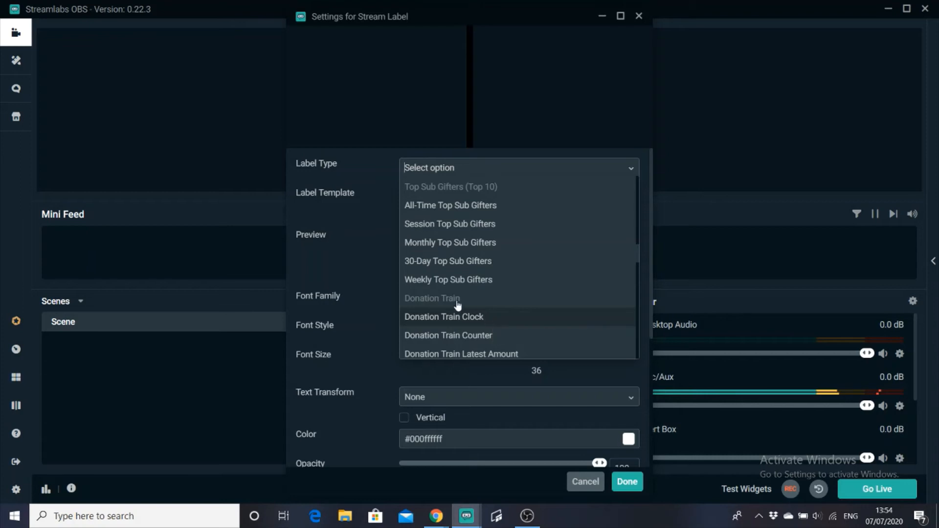
{"action": "mouse_move", "coordinate": [457, 288]}
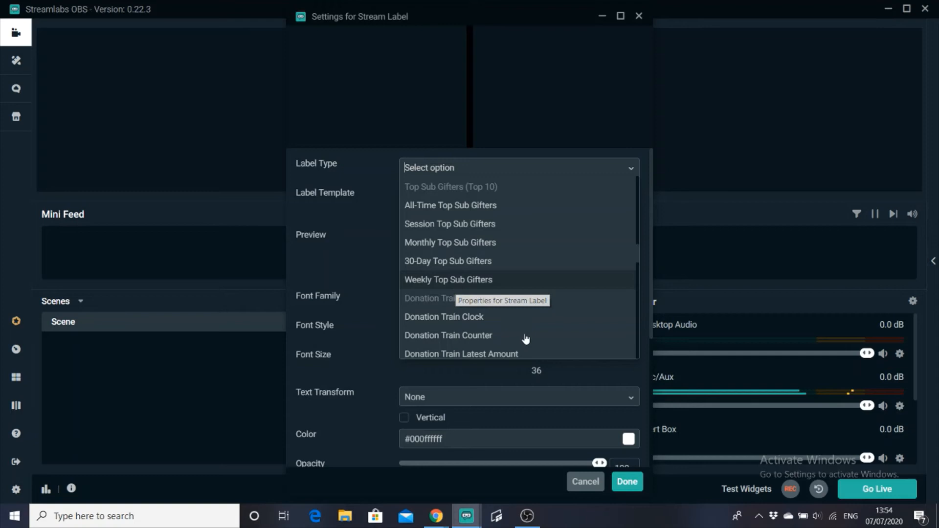
Choose Total Follower Count as the label type, previewing 'Follower Count - 123'
{"action": "scroll", "scroll_direction": "down", "scroll_amount": 3}
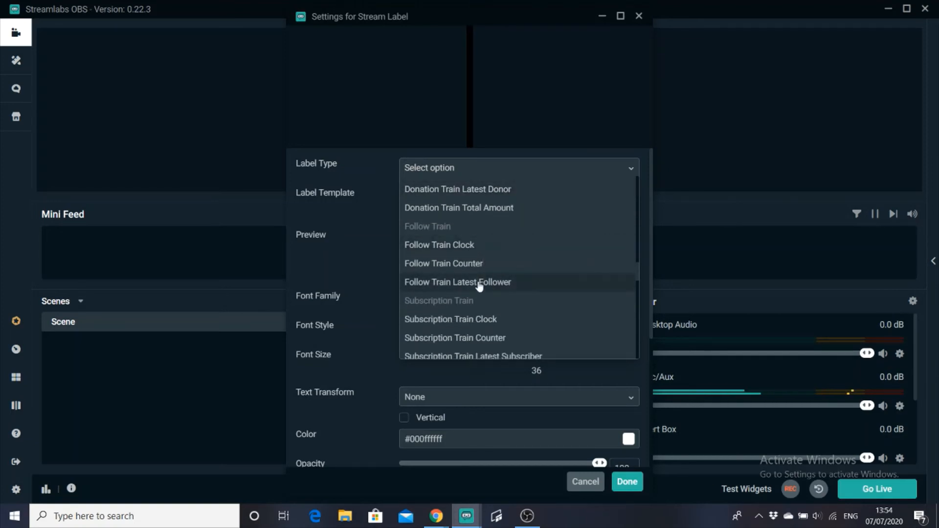
{"action": "scroll", "scroll_direction": "down", "scroll_amount": 3}
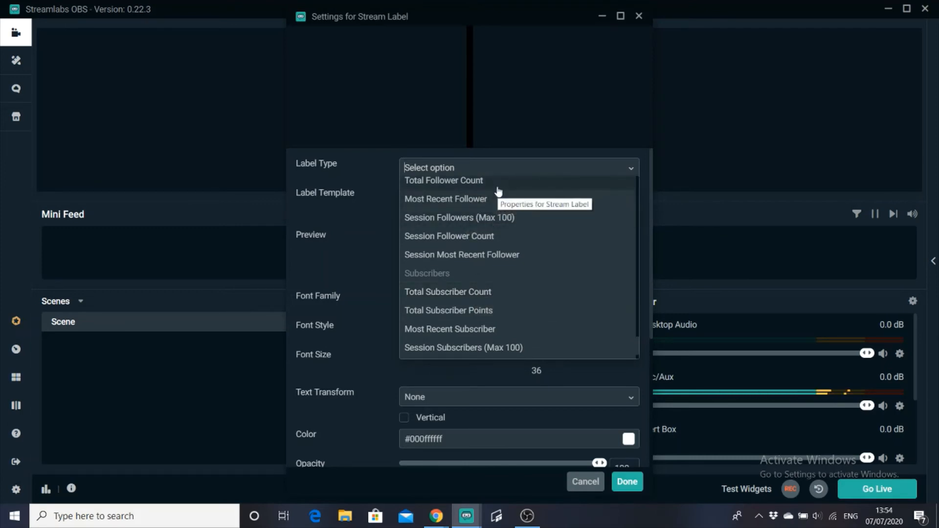
{"action": "left_click", "coordinate": [444, 180]}
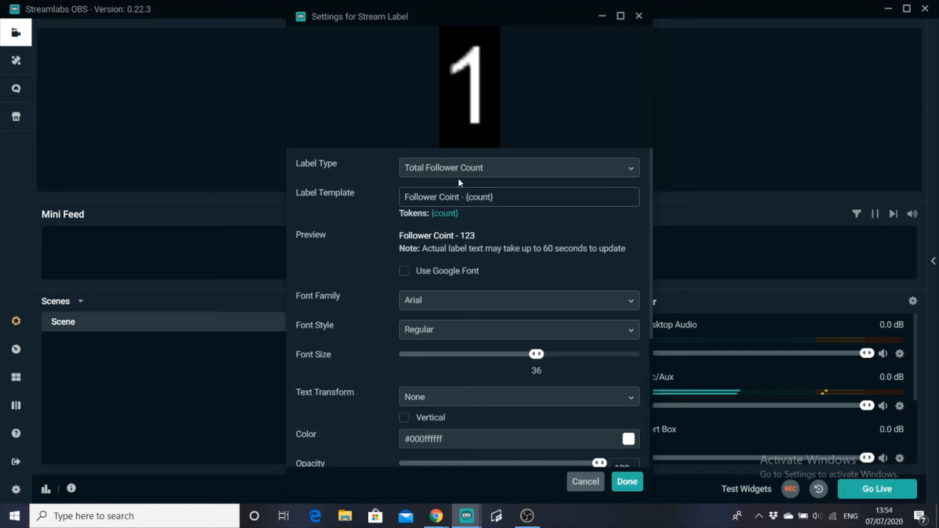
{"action": "mouse_move", "coordinate": [458, 310]}
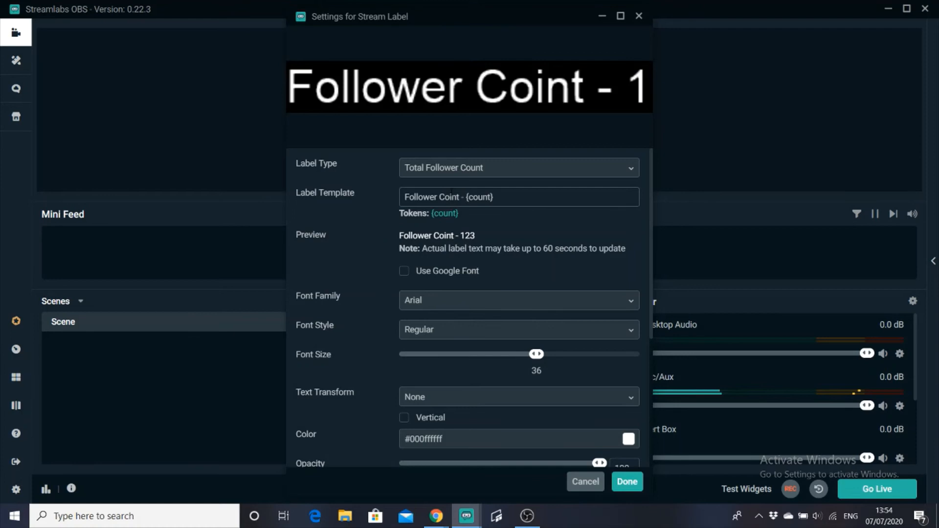
Fix 'Coint' to 'Count' so the label template reads 'Follower Count - {count}'
{"action": "left_click", "coordinate": [448, 197]}
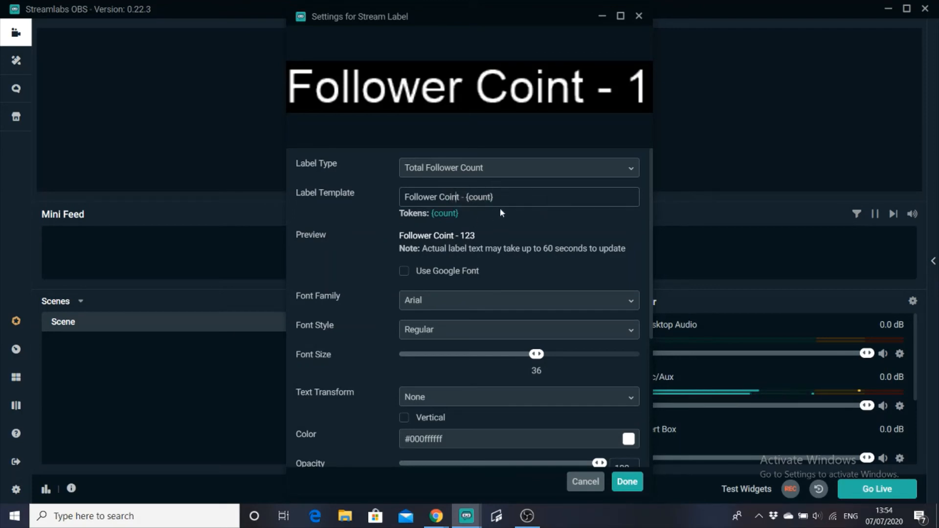
{"action": "key", "text": "Backspace"}
{"action": "type", "text": "u"}
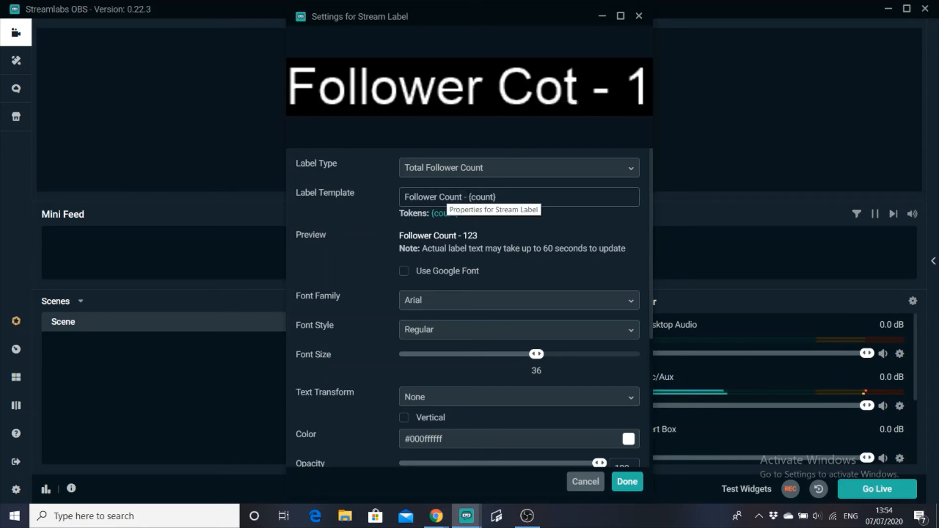
{"action": "double_click", "coordinate": [451, 197]}
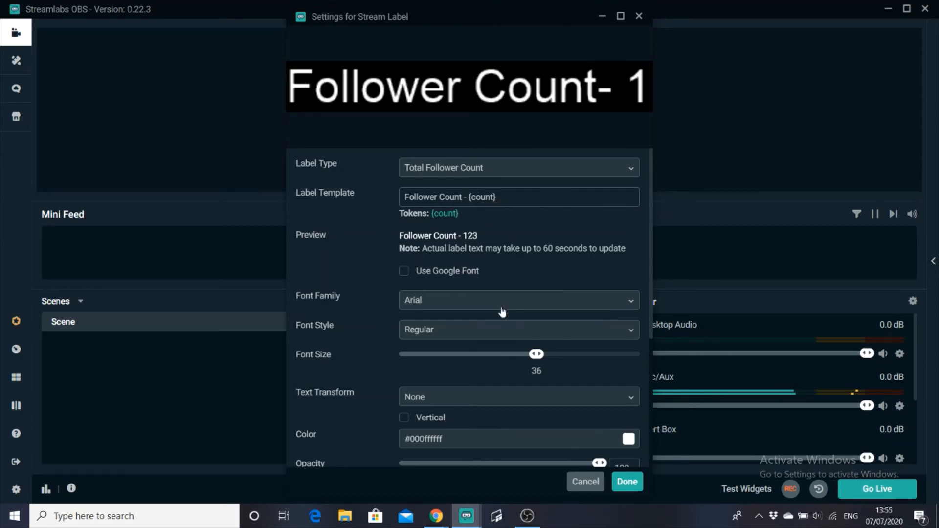
Set the label font family to Consolas and font style to Bold Italic
{"action": "left_click", "coordinate": [517, 300]}
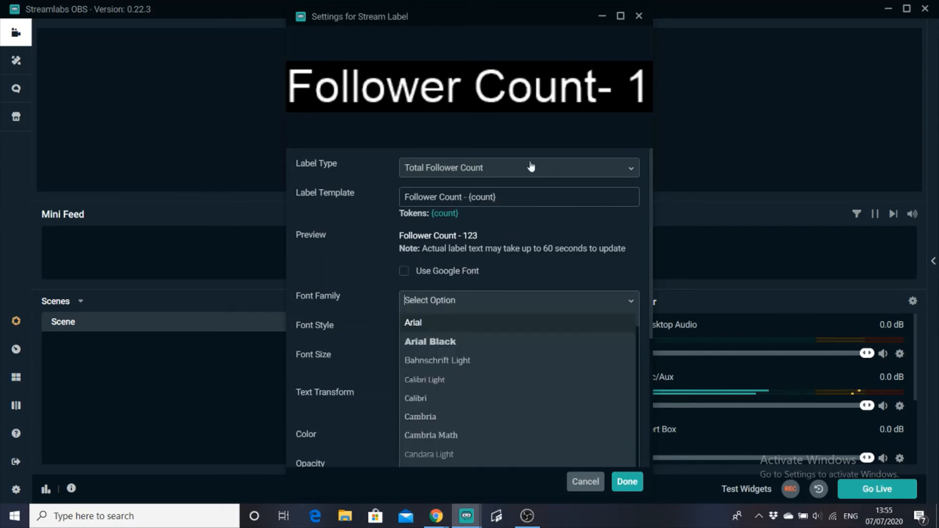
{"action": "scroll", "scroll_direction": "down", "scroll_amount": 3}
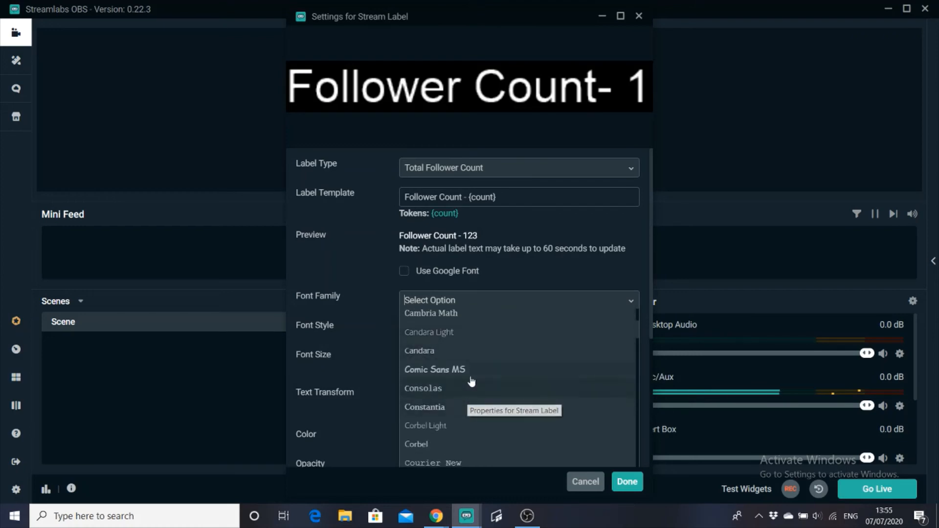
{"action": "left_click", "coordinate": [422, 388]}
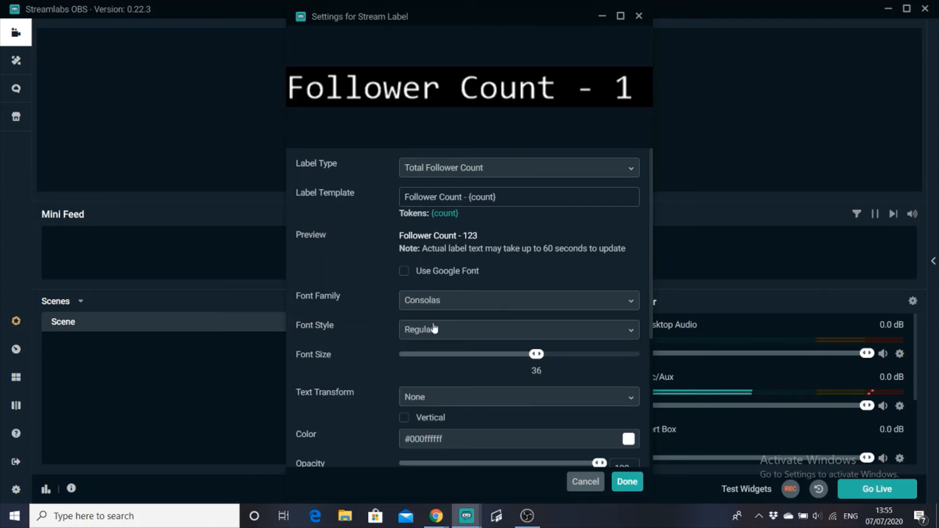
{"action": "left_click", "coordinate": [518, 329]}
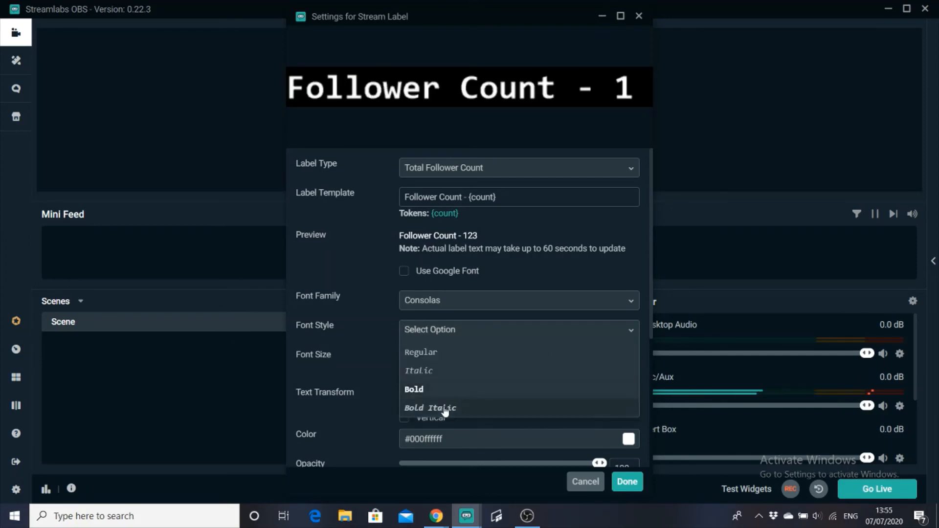
{"action": "left_click", "coordinate": [430, 408]}
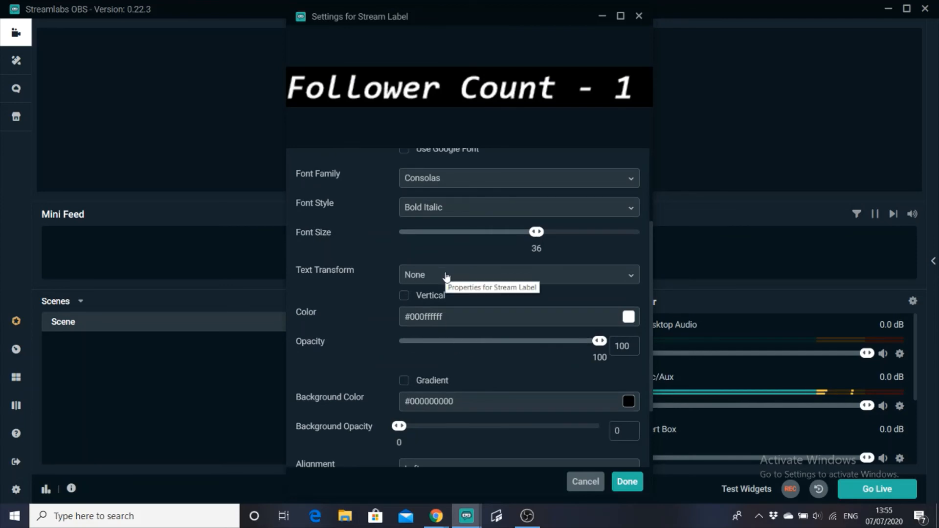
Try the uppercase and lowercase text transforms, then settle on Start Case
{"action": "left_click", "coordinate": [517, 275]}
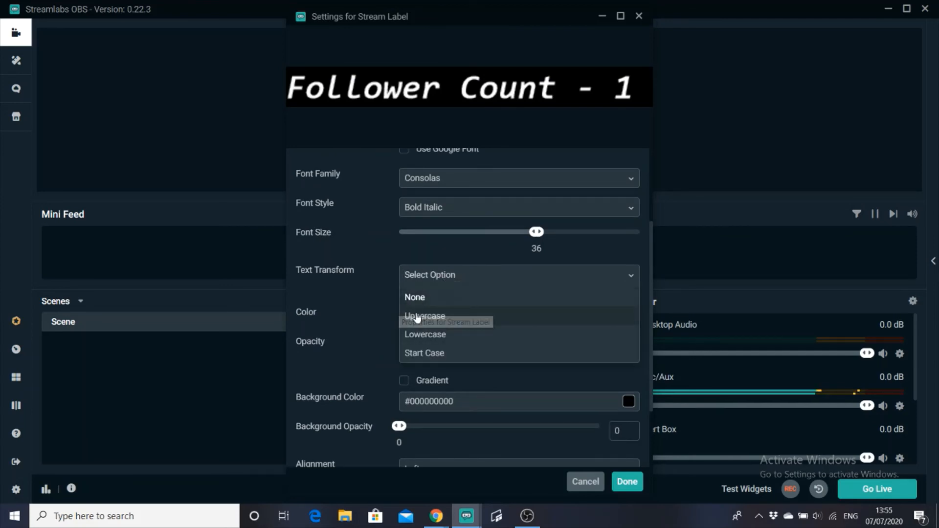
{"action": "left_click", "coordinate": [424, 353]}
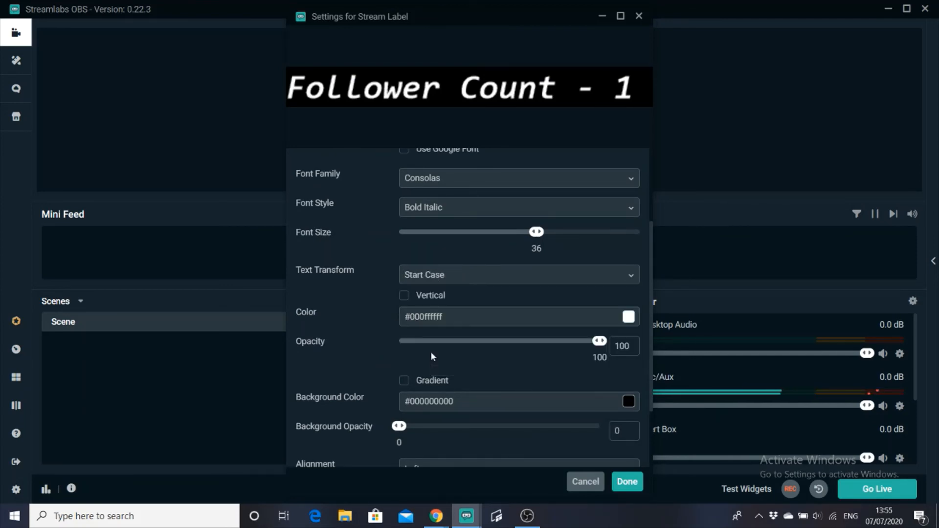
{"action": "left_click", "coordinate": [518, 274]}
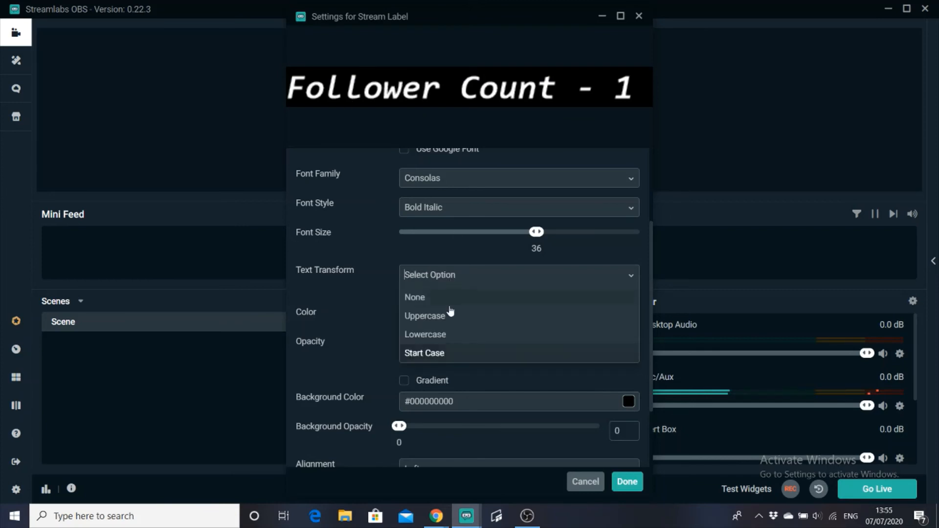
{"action": "left_click", "coordinate": [424, 315]}
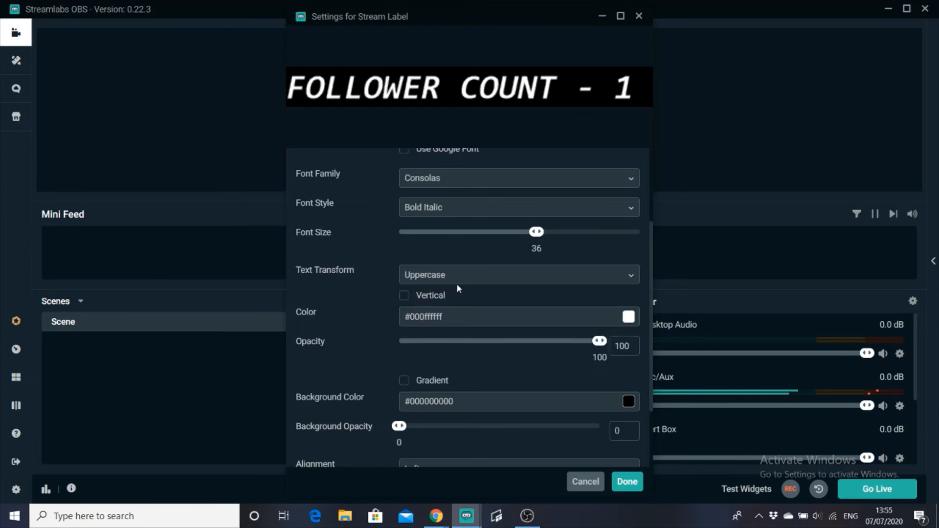
{"action": "left_click", "coordinate": [518, 275]}
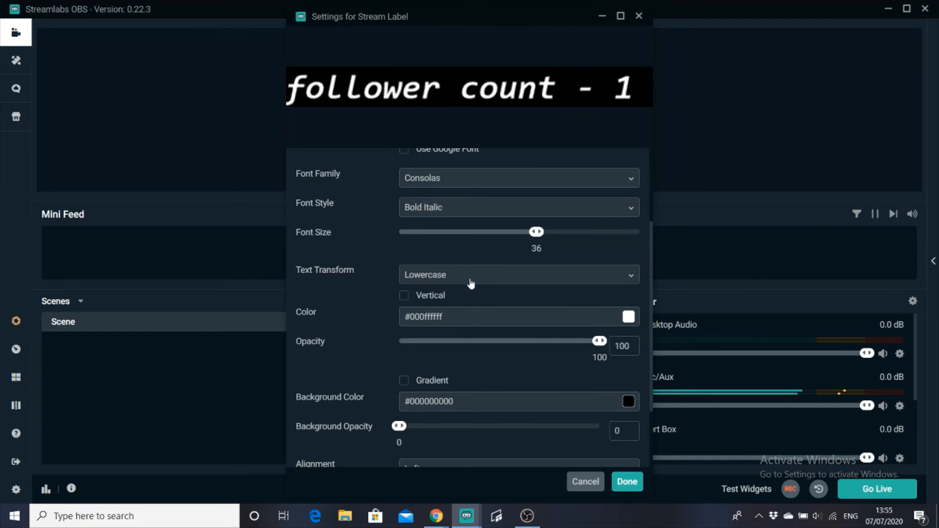
{"action": "left_click", "coordinate": [518, 275]}
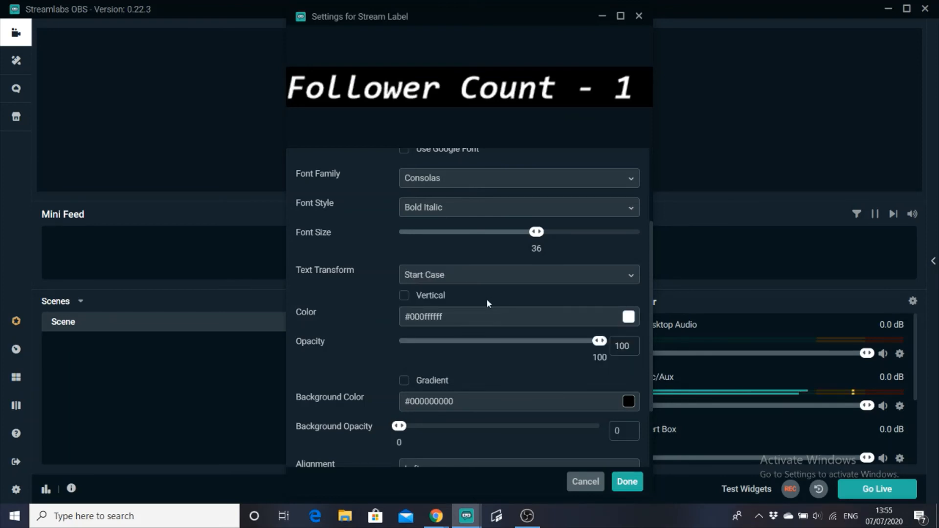
{"action": "scroll", "scroll_direction": "down", "scroll_amount": 3}
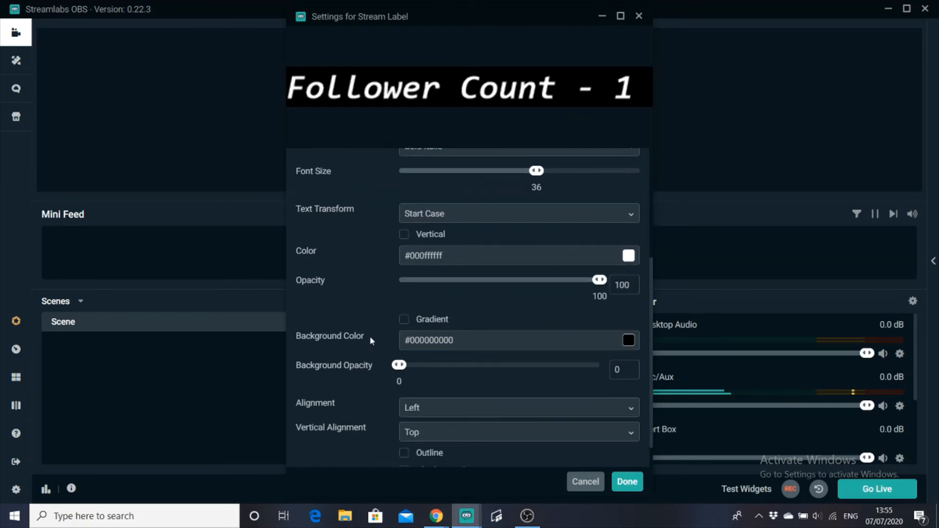
{"action": "mouse_move", "coordinate": [563, 341]}
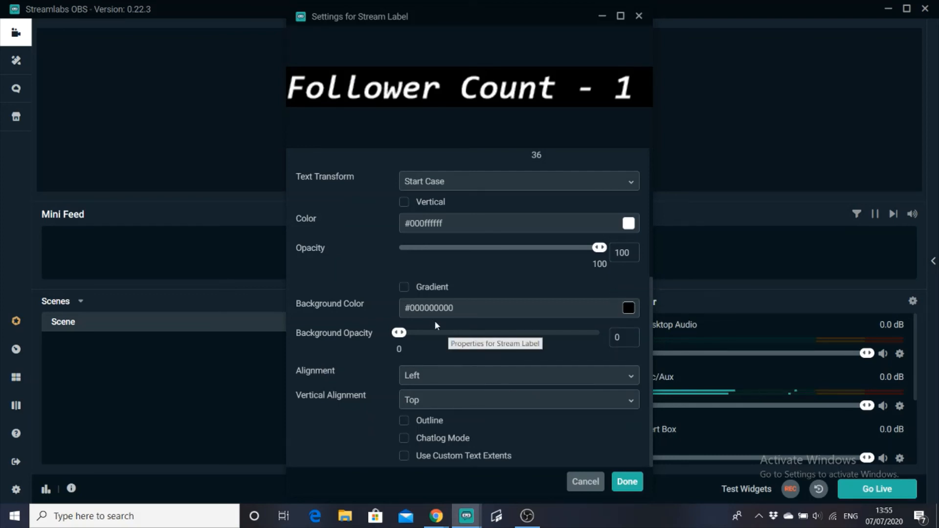
Raise the background opacity slider to test it, then return it to 0
{"action": "left_click_drag", "start_coordinate": [400, 332], "coordinate": [496, 332]}
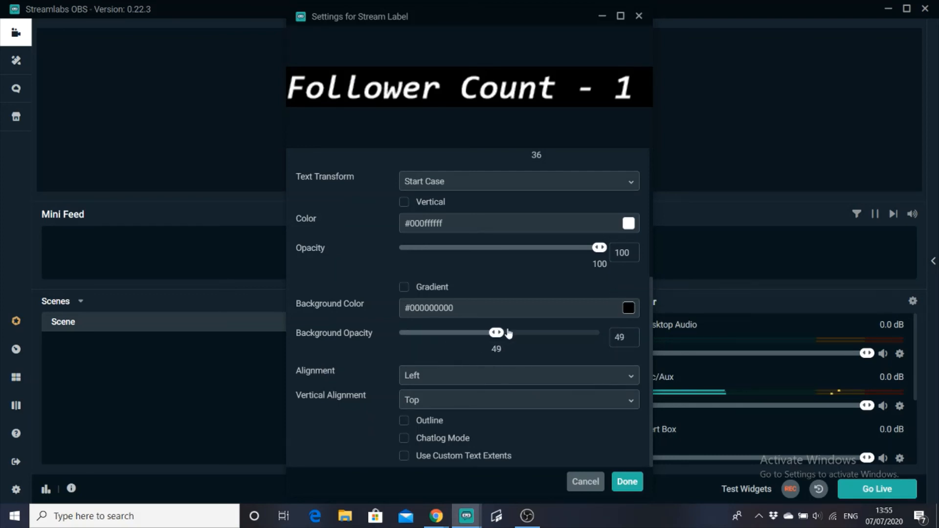
{"action": "left_click_drag", "start_coordinate": [497, 333], "coordinate": [557, 332]}
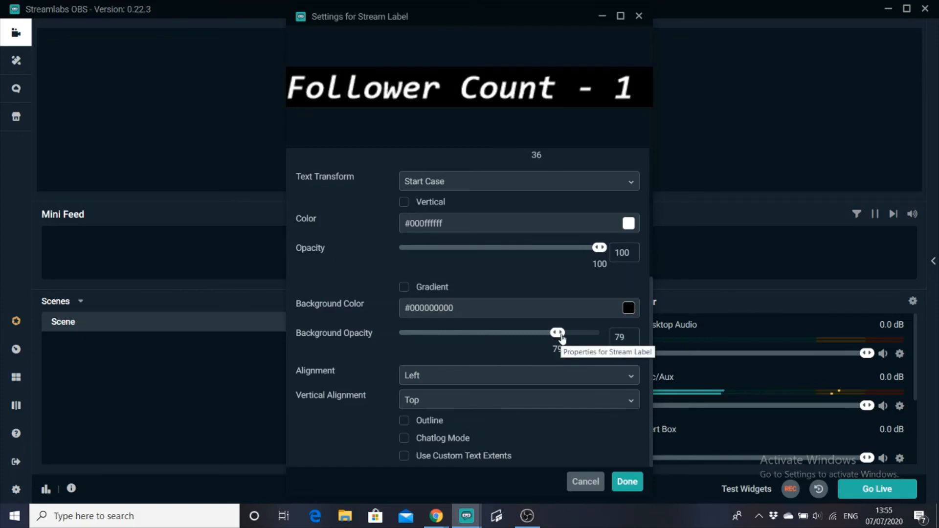
{"action": "left_click_drag", "start_coordinate": [557, 333], "coordinate": [398, 332]}
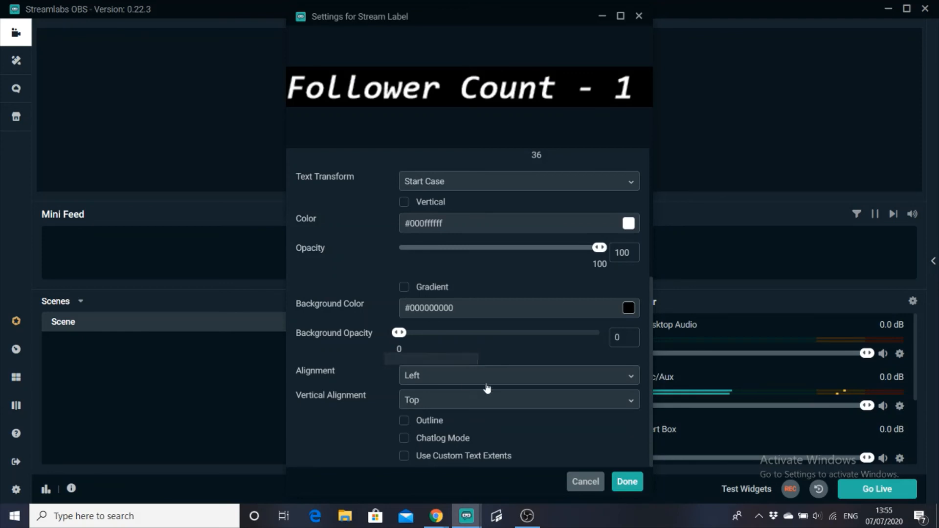
{"action": "mouse_move", "coordinate": [391, 404]}
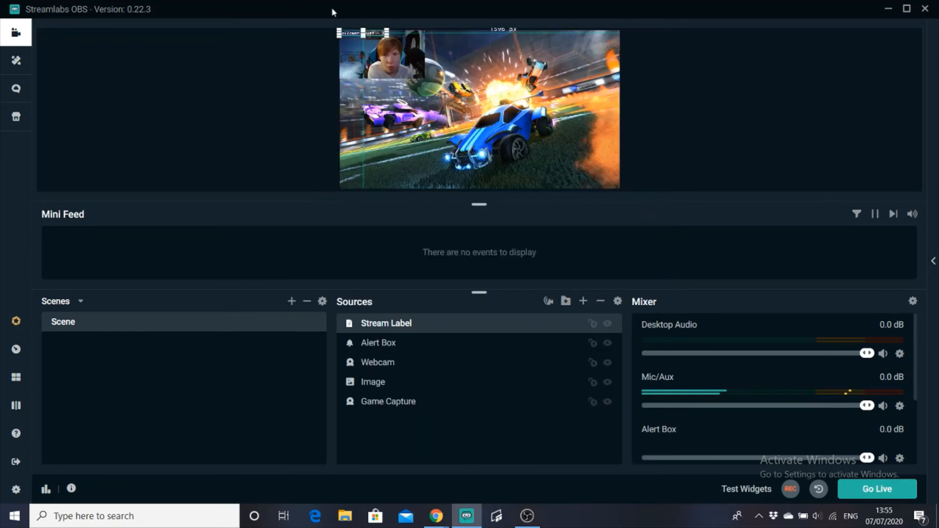
Select the follower label in the preview and drag it down to the middle-left
{"action": "left_click", "coordinate": [378, 362]}
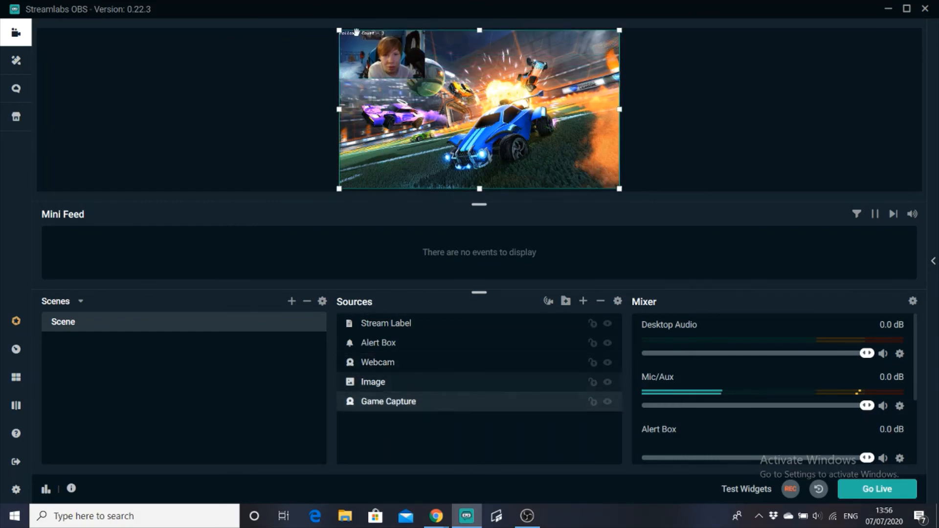
{"action": "left_click", "coordinate": [386, 323]}
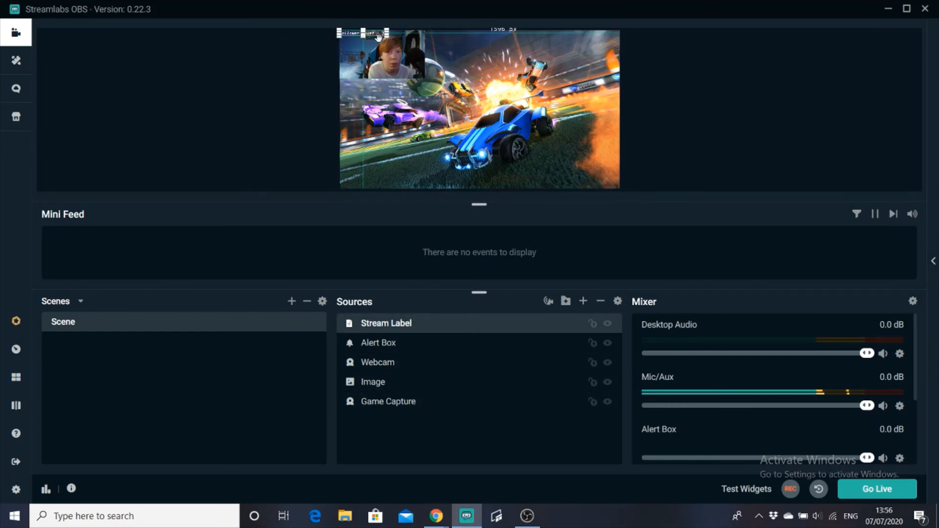
{"action": "left_click_drag", "start_coordinate": [375, 33], "coordinate": [364, 119]}
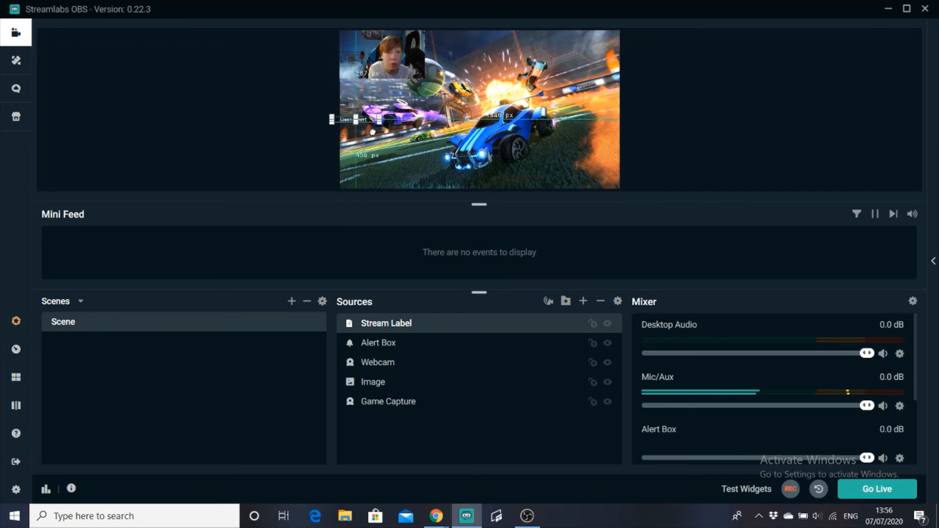